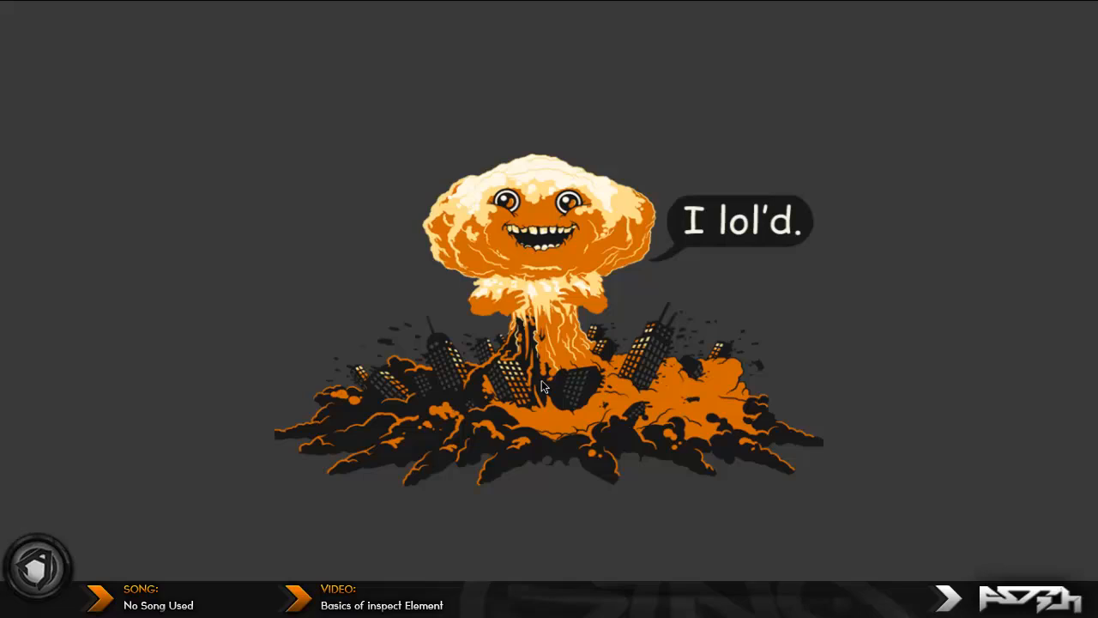
pyautogui.moveTo(541, 360)
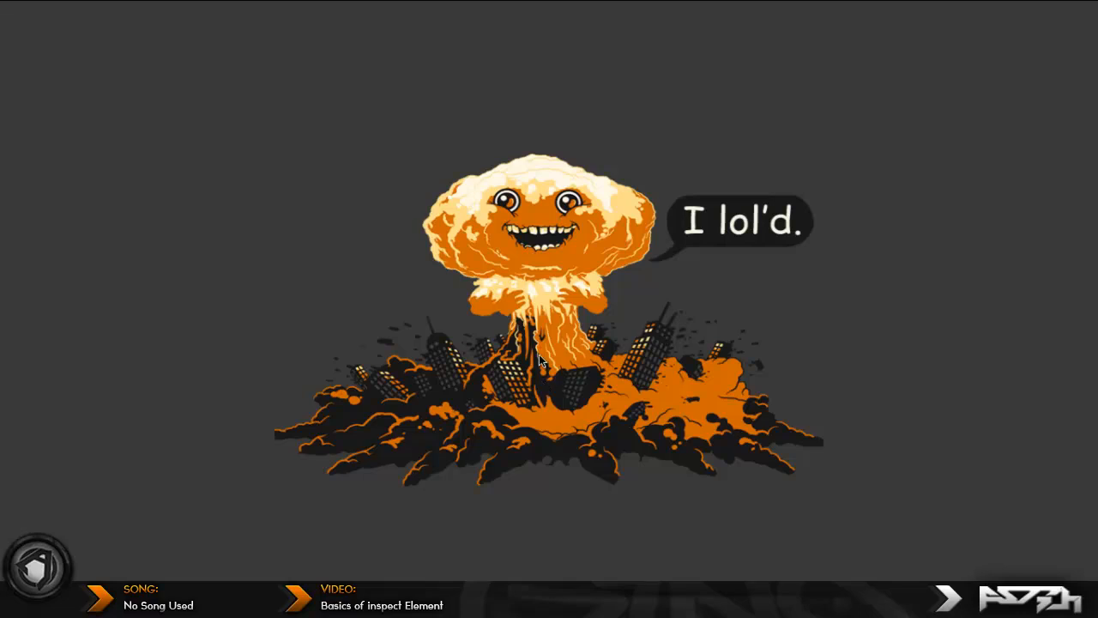
pyautogui.moveTo(187, 484)
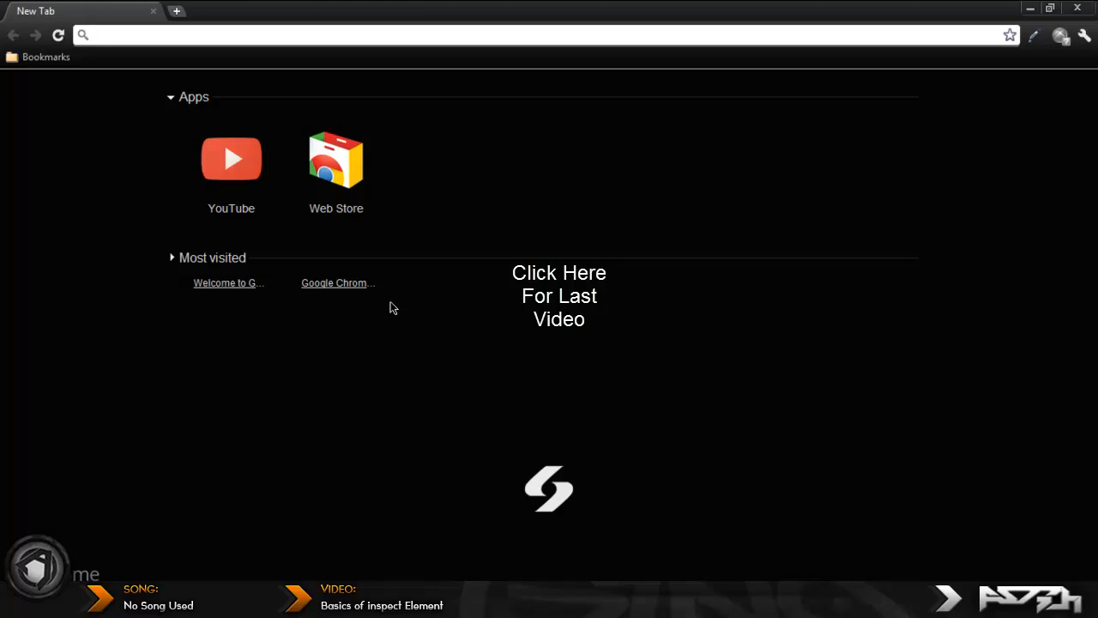
pyautogui.moveTo(776, 162)
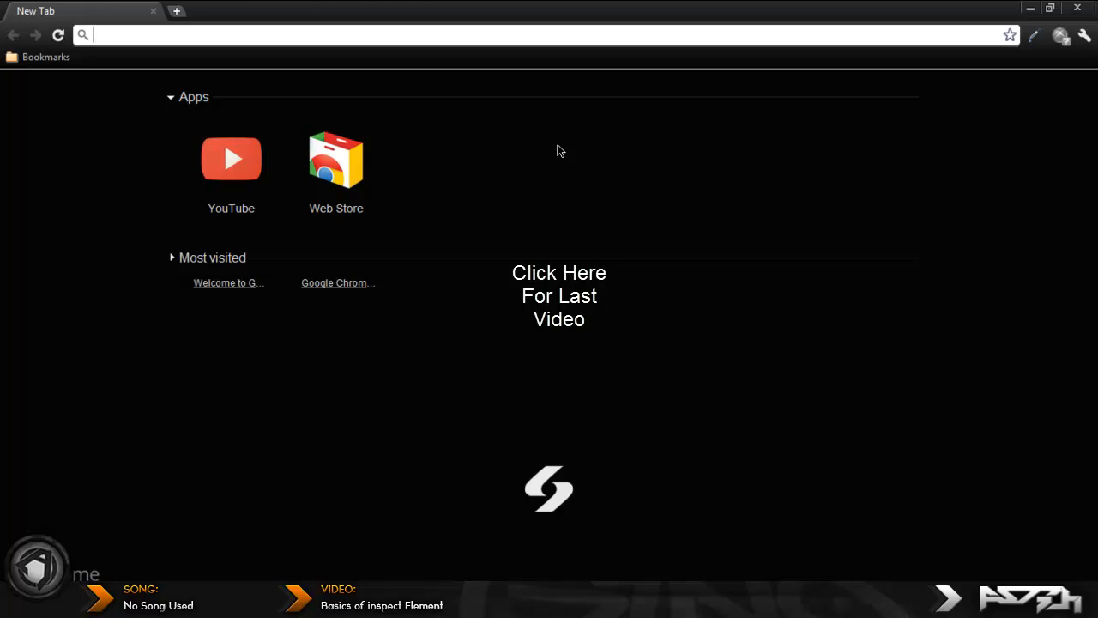
pyautogui.moveTo(600, 350)
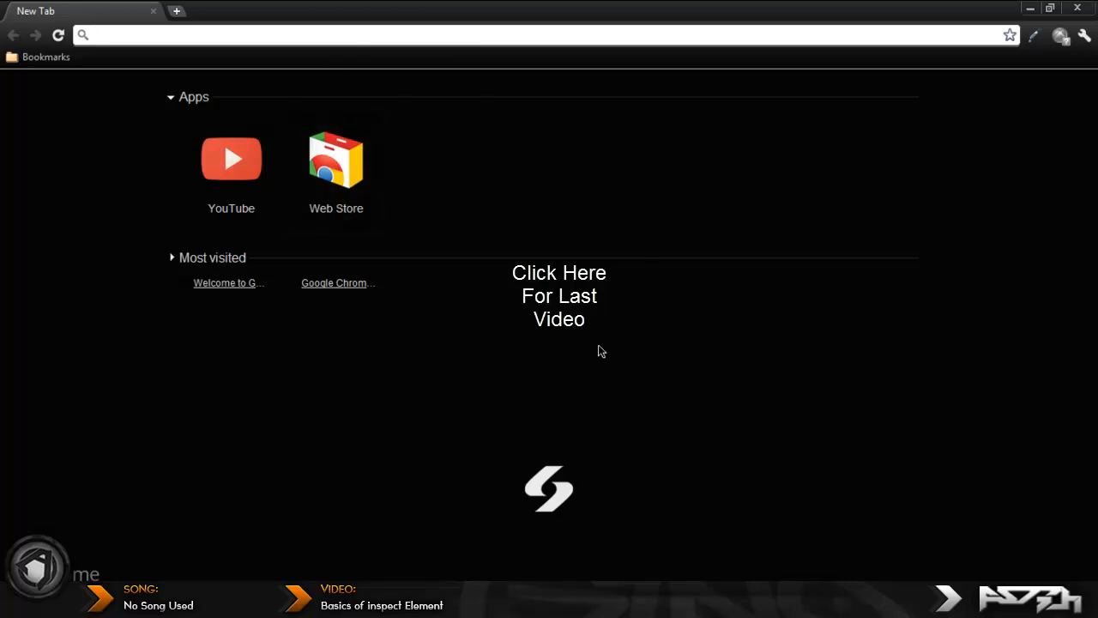
pyautogui.moveTo(396, 264)
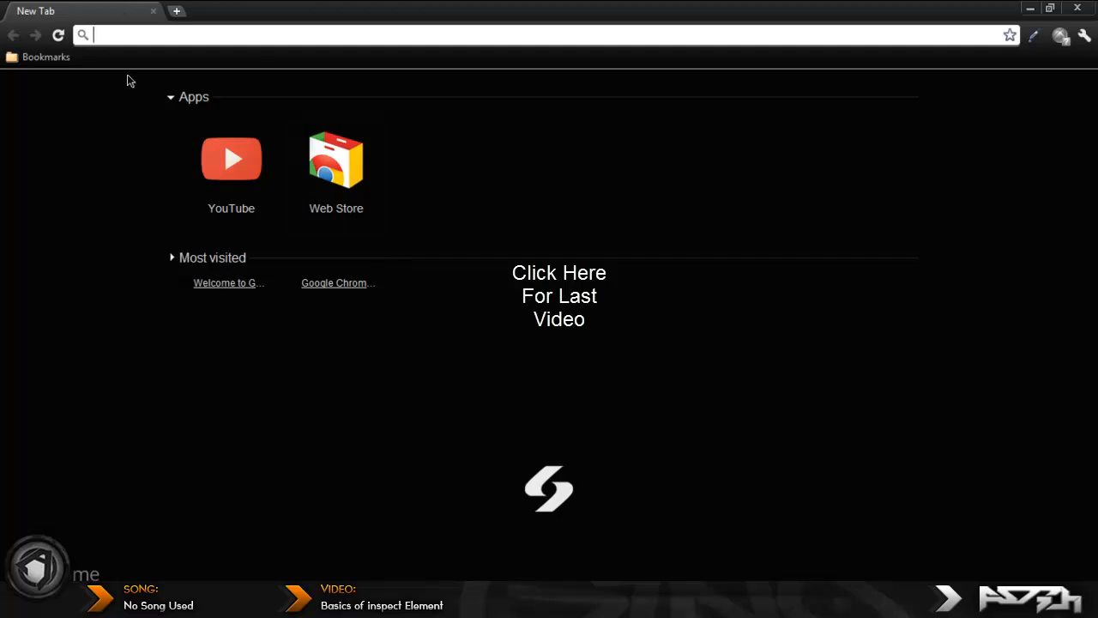
pyautogui.moveTo(55, 460)
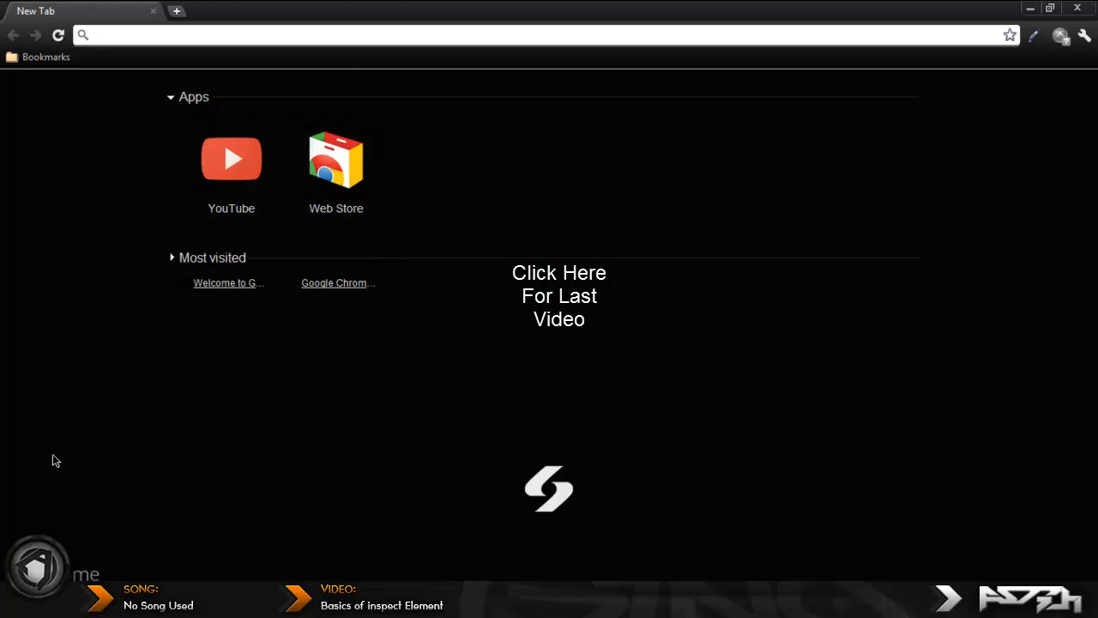
pyautogui.moveTo(227, 113)
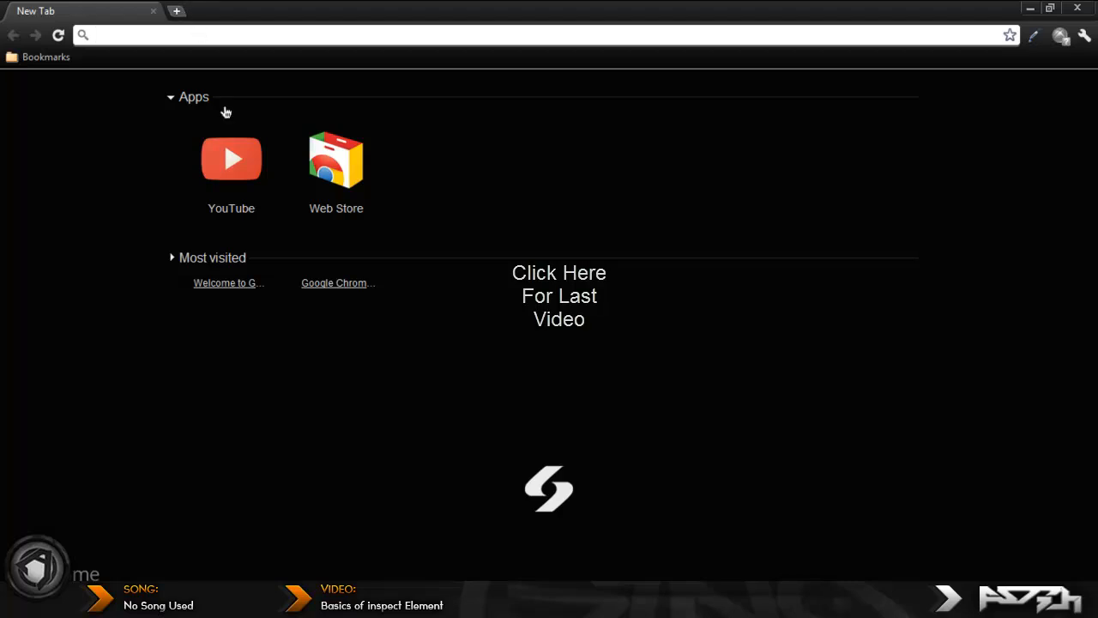
# Step: Search Google for 'inspect element chrome' via google.com and dismiss the suggestions
pyautogui.write('Google.com')
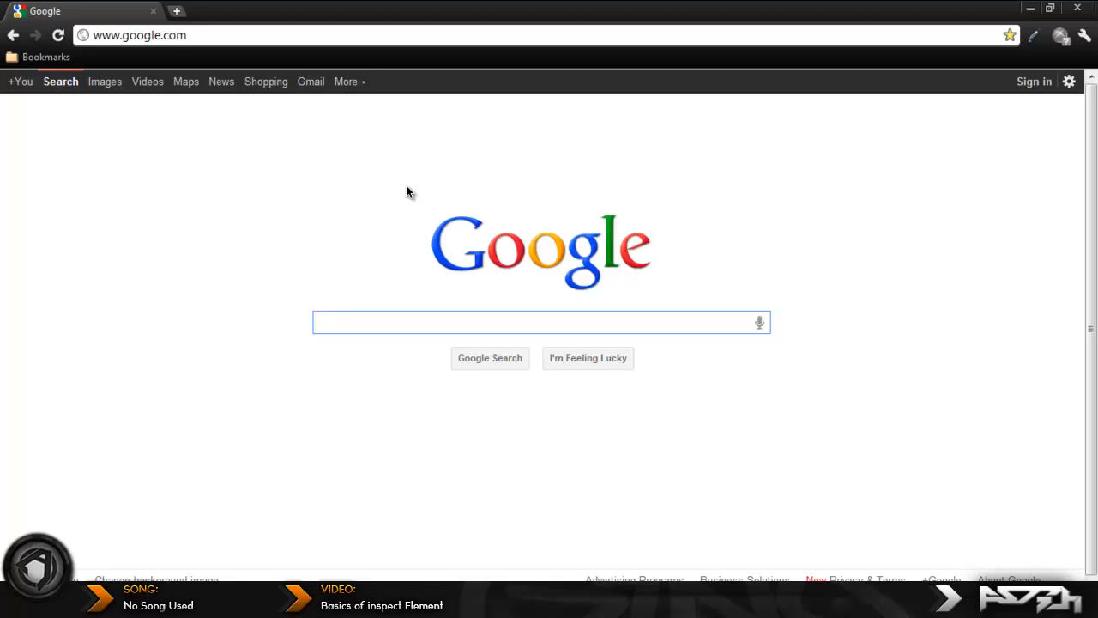
pyautogui.write('Inspect E')
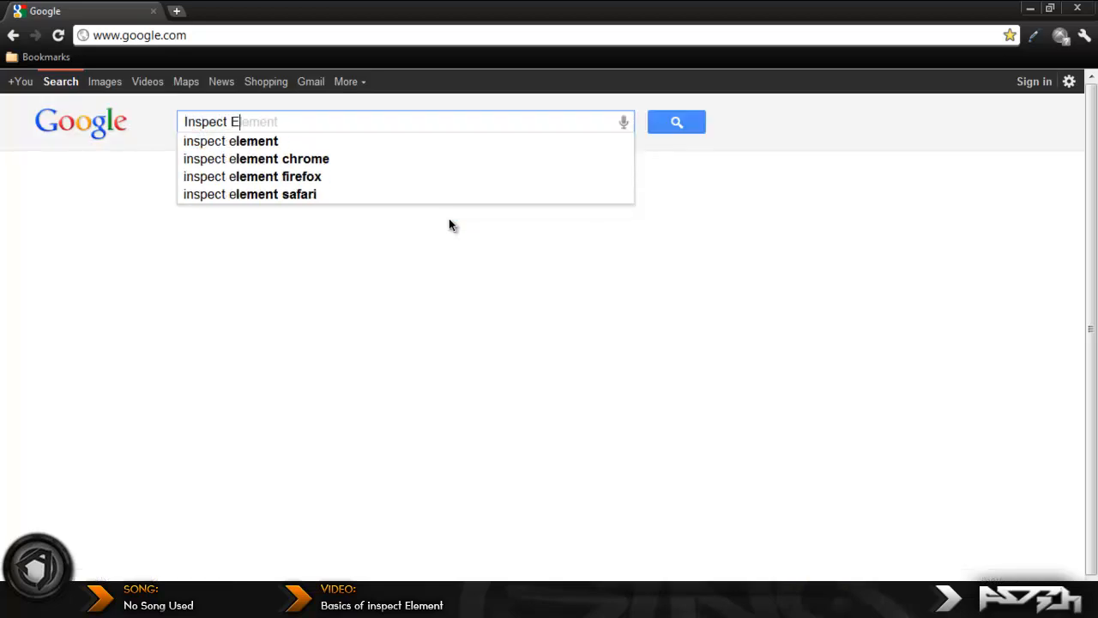
pyautogui.press('enter')
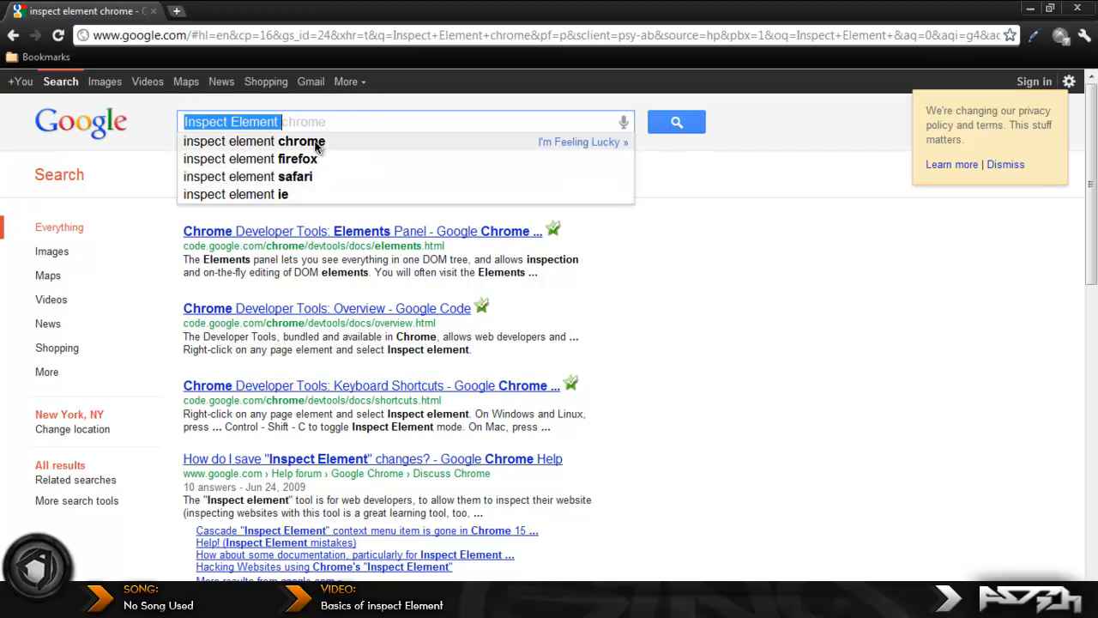
pyautogui.click(254, 141)
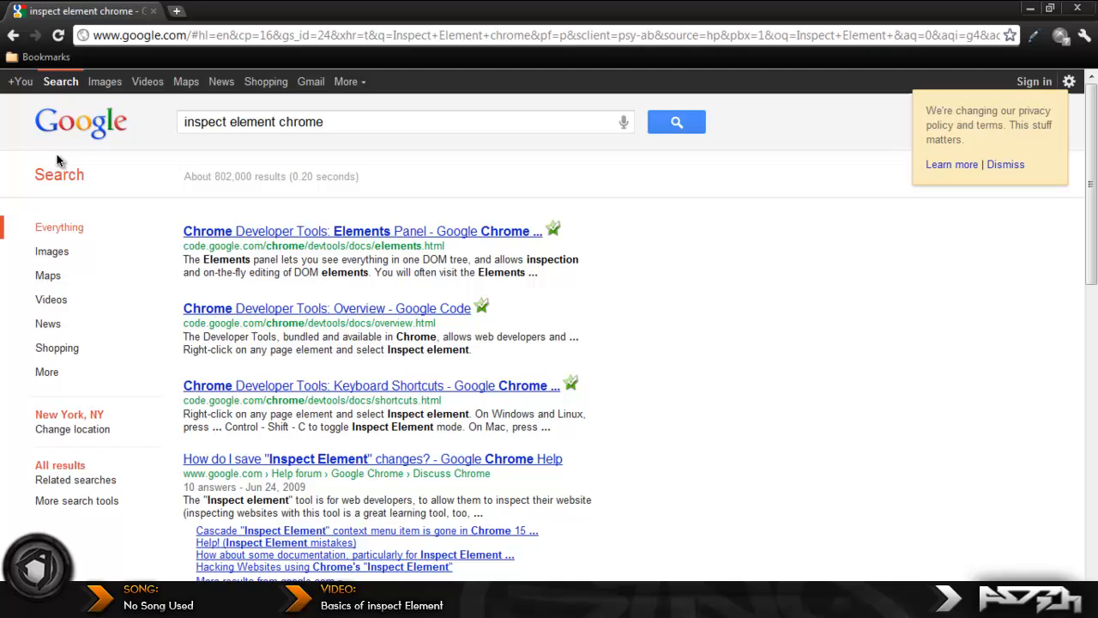
pyautogui.moveTo(89, 128)
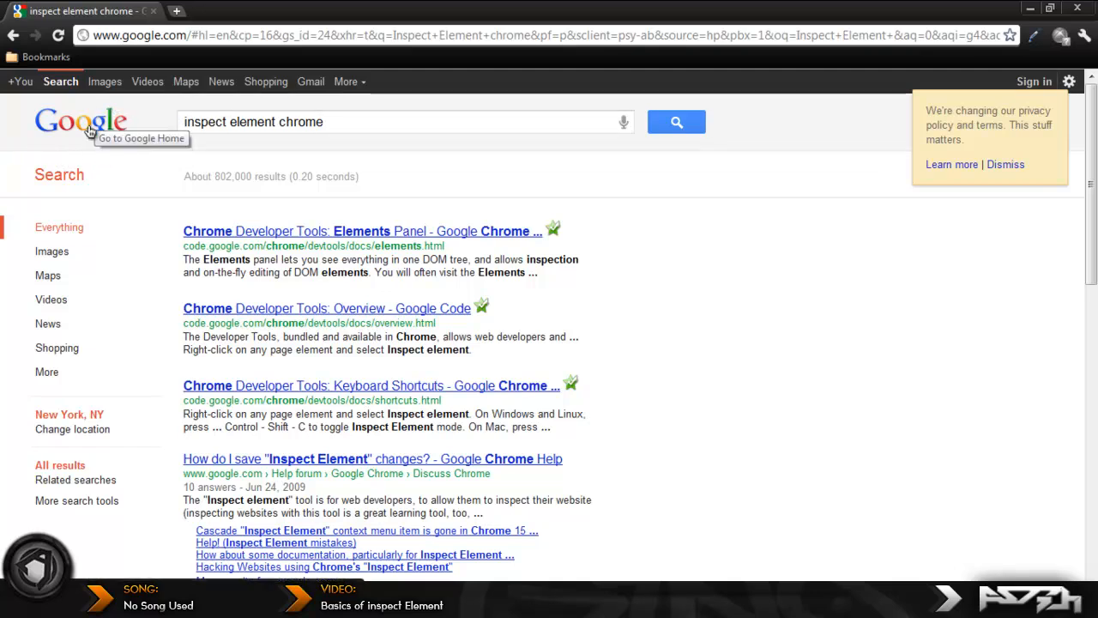
pyautogui.moveTo(731, 242)
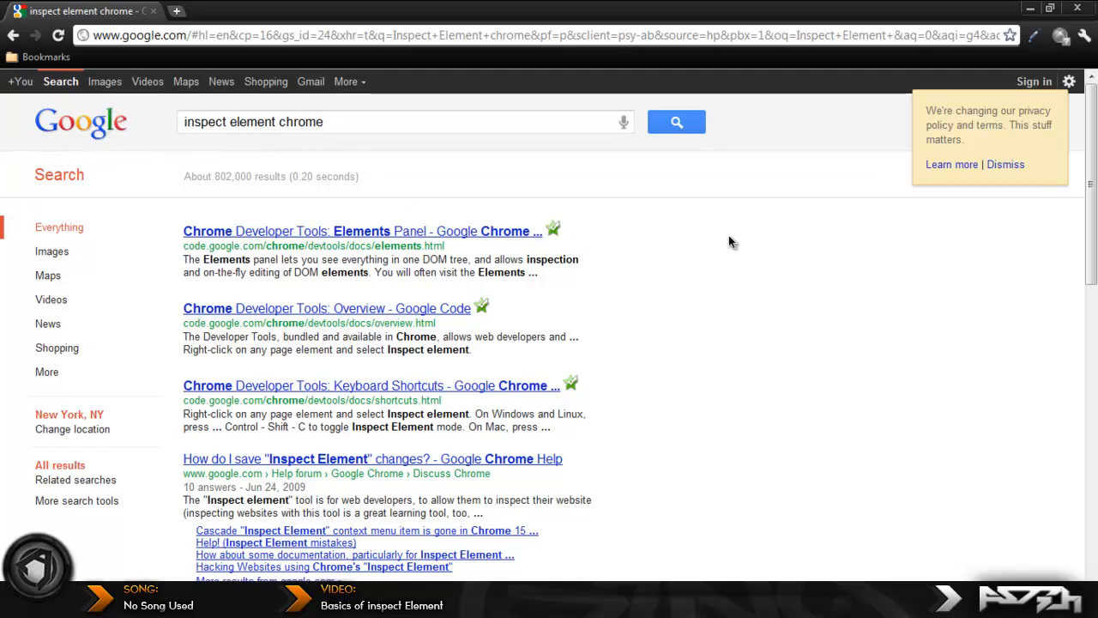
# Step: Bring up the page's right-click context menu on the Google results
pyautogui.rightClick(731, 247)
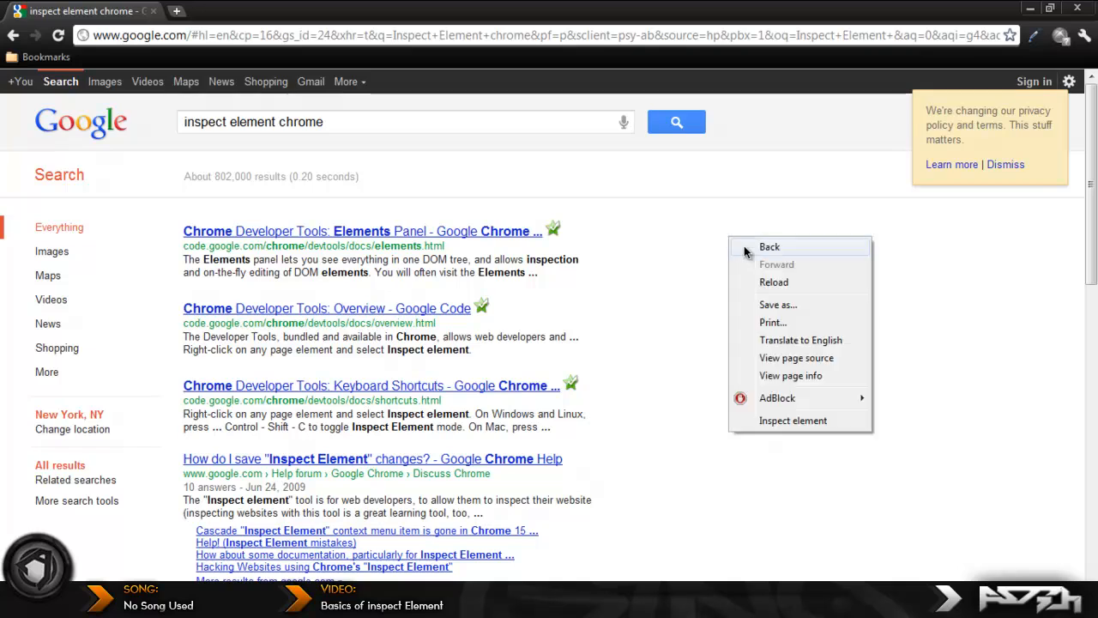
pyautogui.moveTo(793, 420)
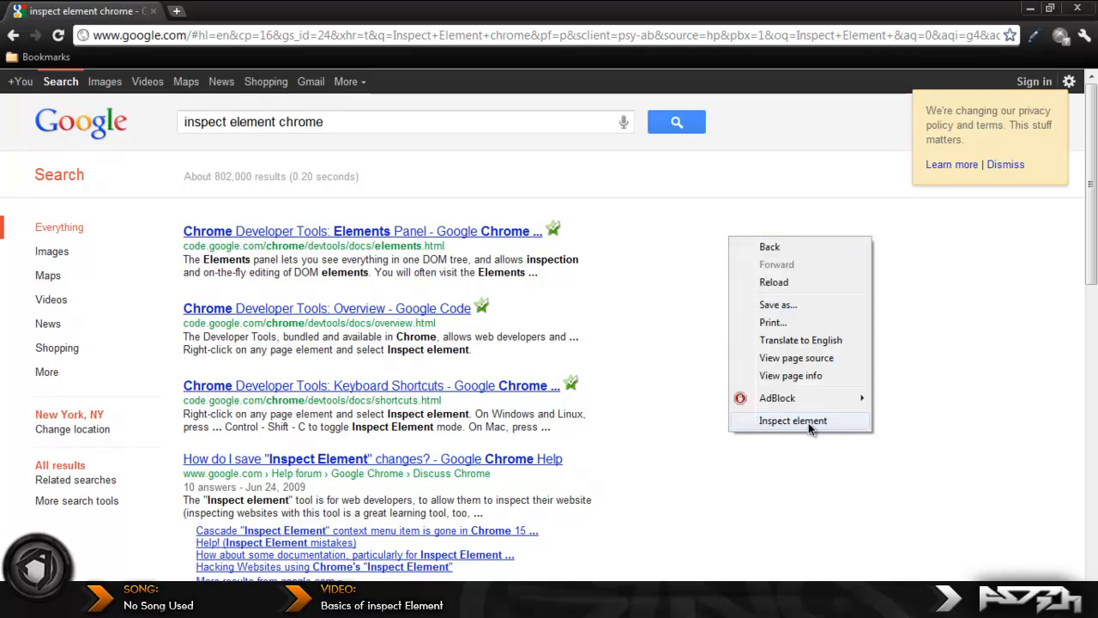
pyautogui.moveTo(697, 425)
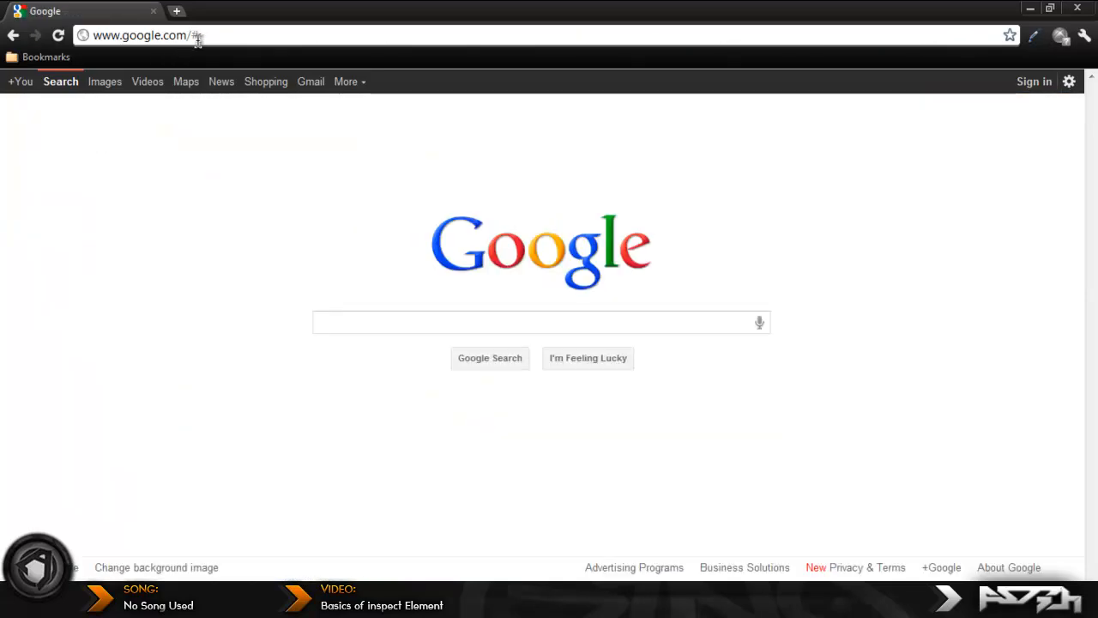
pyautogui.write('yout')
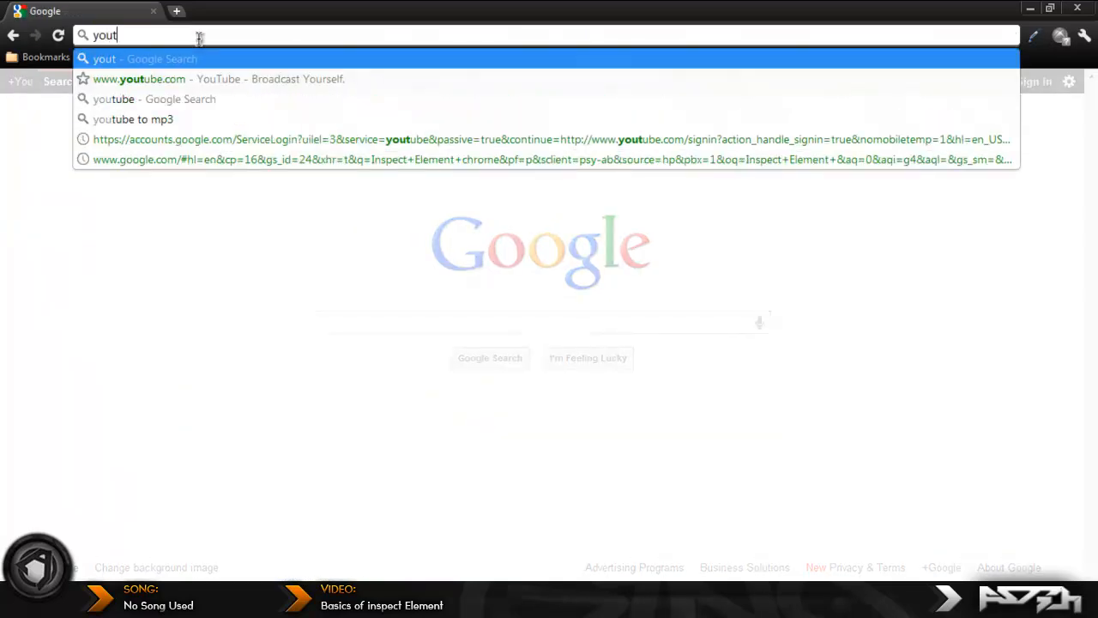
pyautogui.click(139, 79)
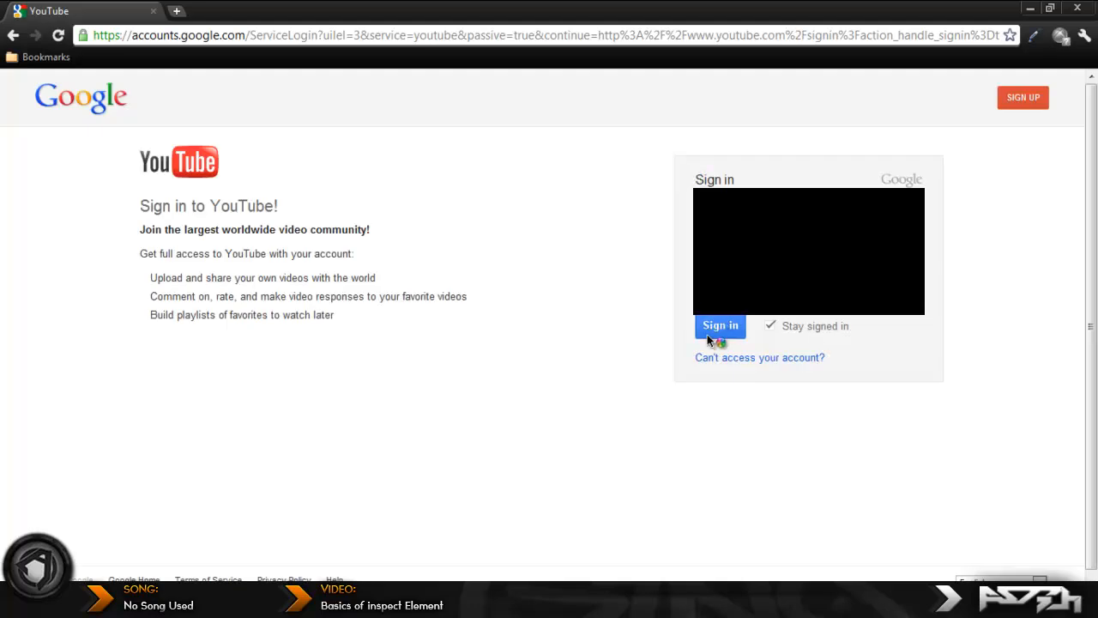
pyautogui.click(721, 326)
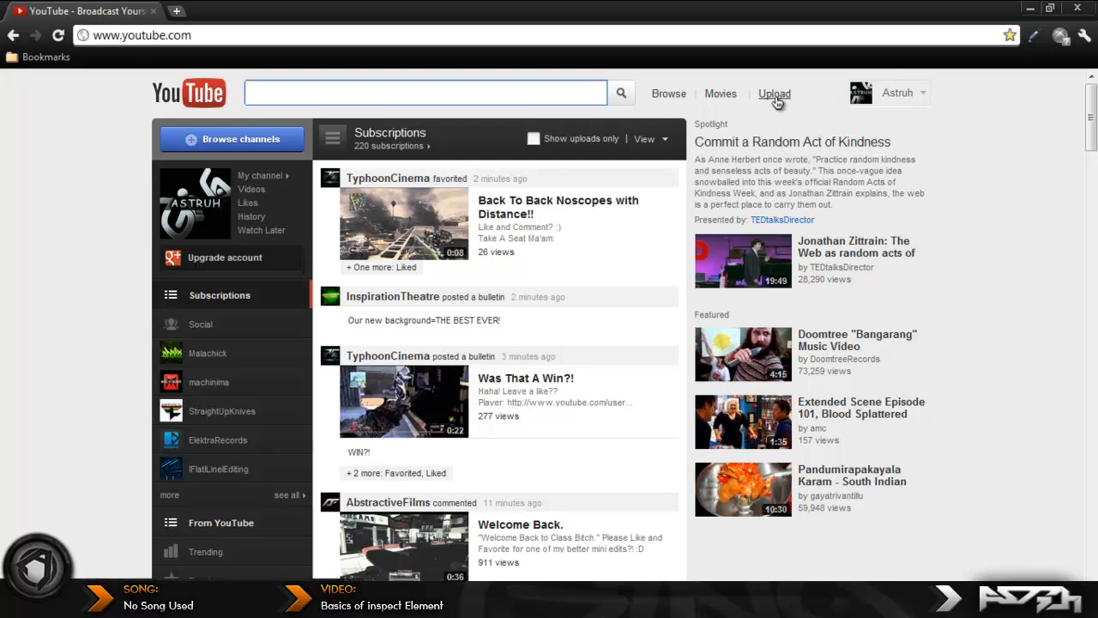
# Step: Inspect the Upload link's HTML element in Chrome's developer tools
pyautogui.rightClick(776, 102)
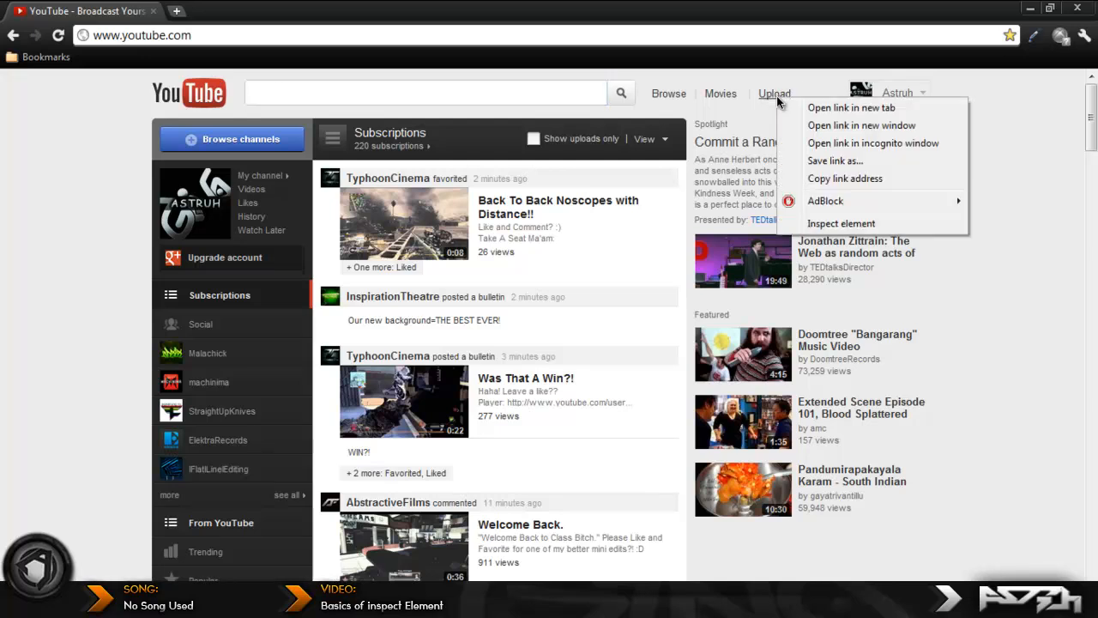
pyautogui.click(841, 223)
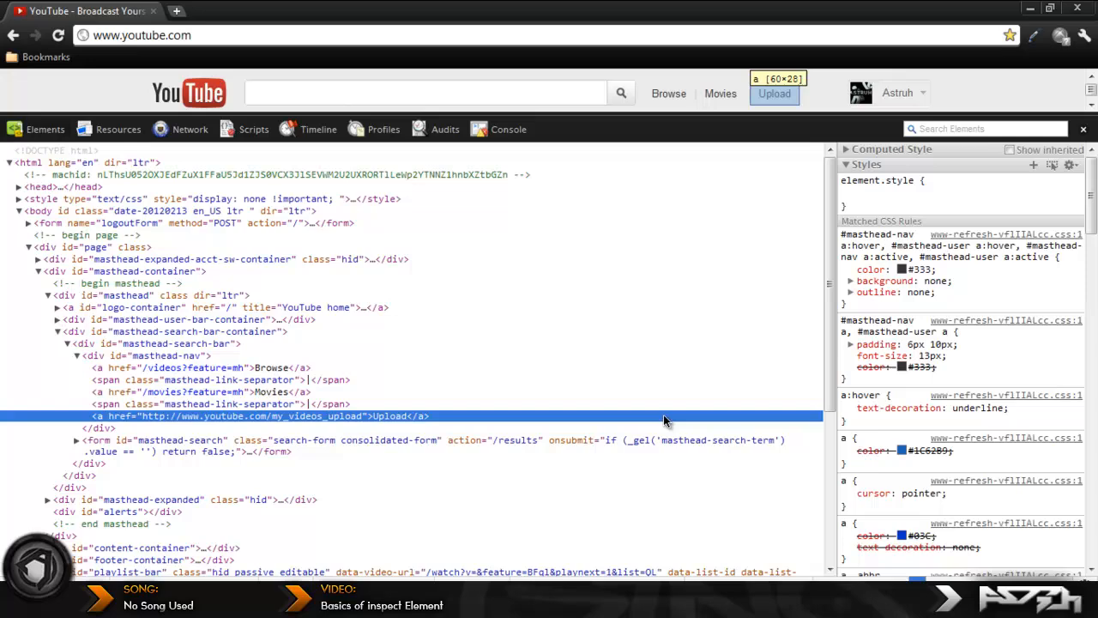
pyautogui.scroll(-3)
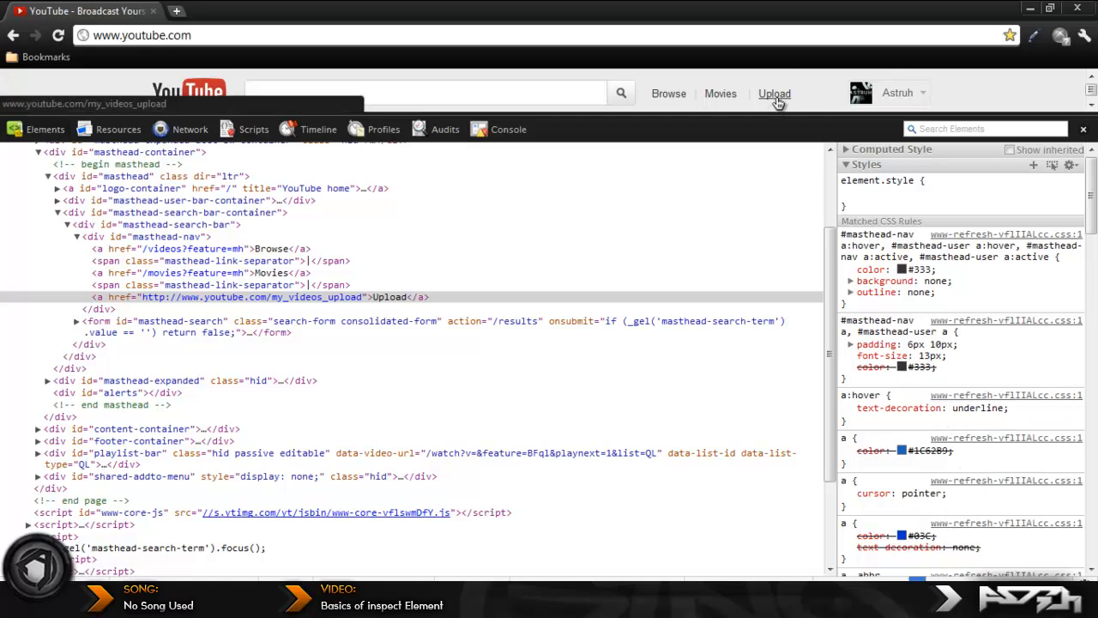
pyautogui.moveTo(903, 269)
pyautogui.write('Gin')
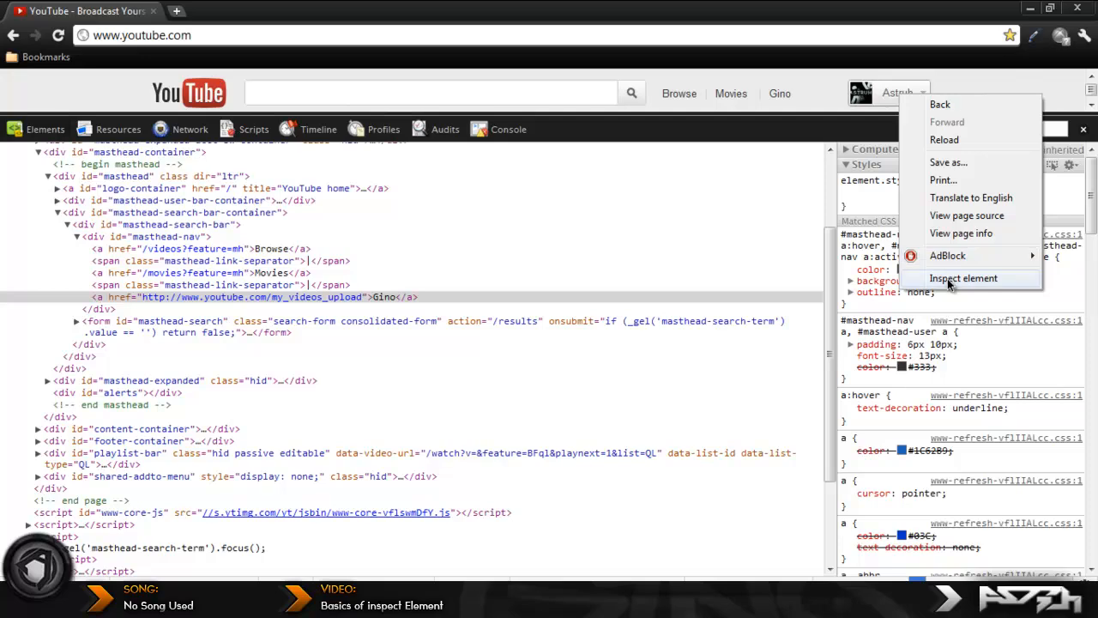
# Step: Inspect and edit the masthead-user-username span to a made-up name
pyautogui.click(964, 278)
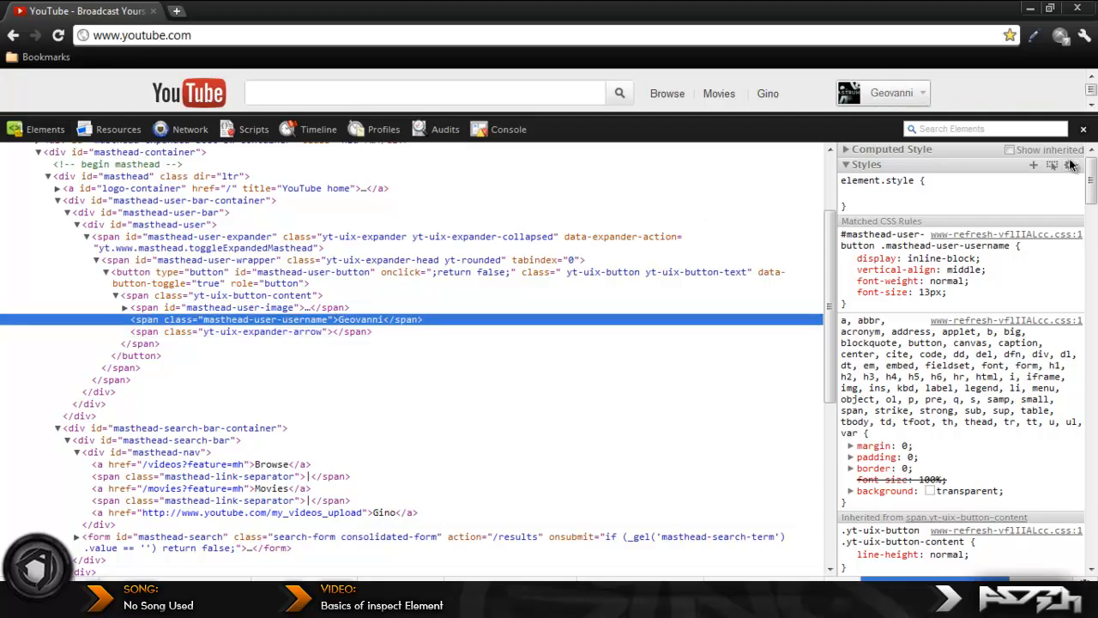
pyautogui.moveTo(907, 104)
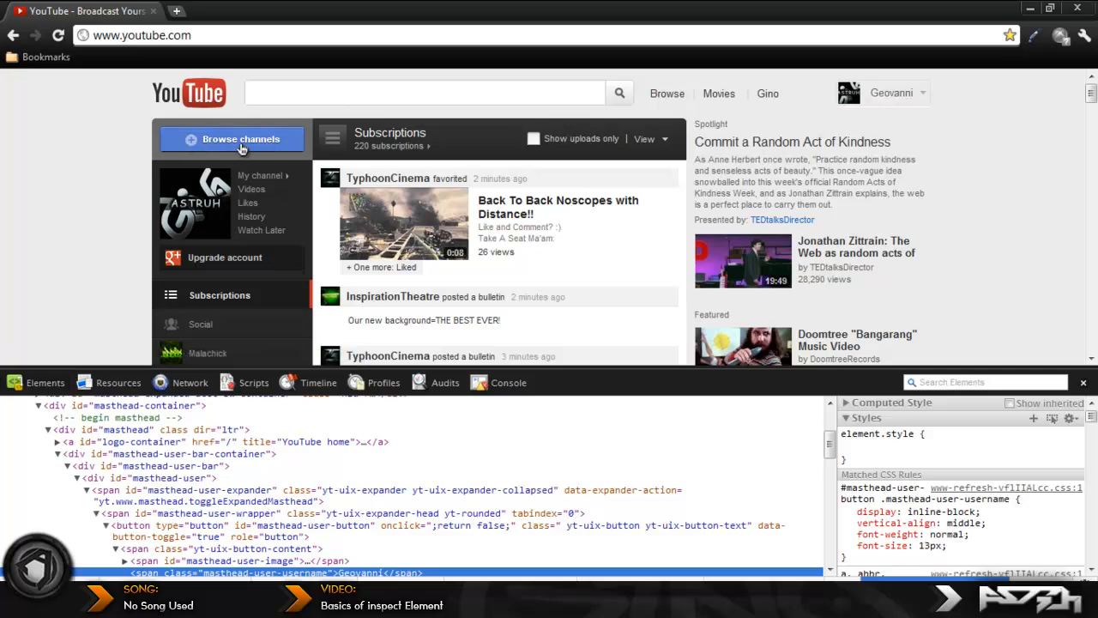
# Step: Inspect the Browse channels button's span to rename it Gino
pyautogui.rightClick(249, 151)
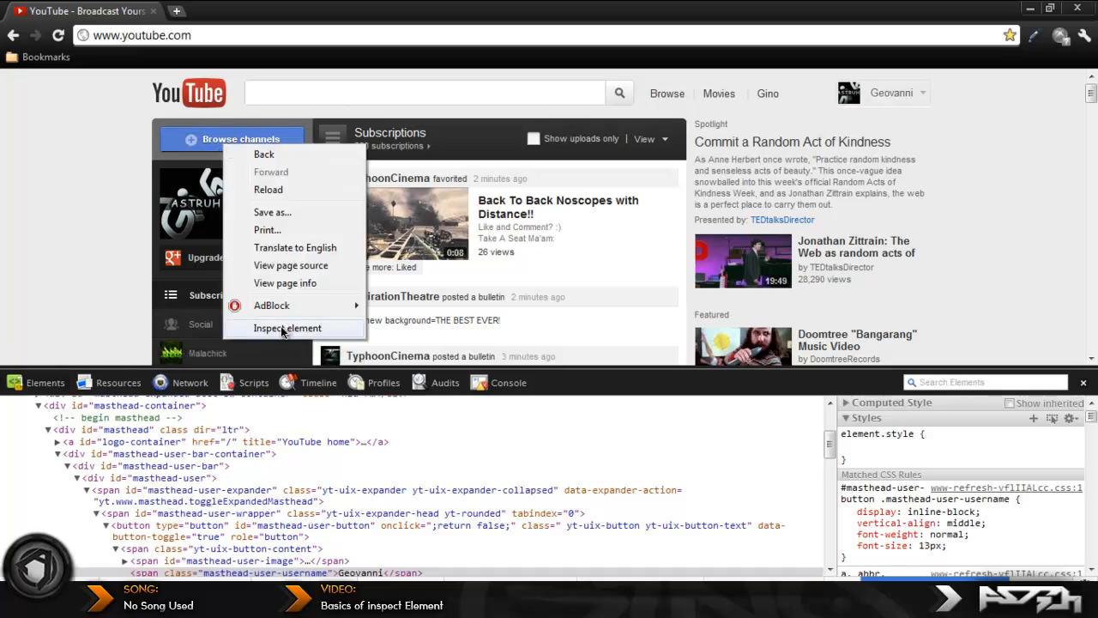
pyautogui.click(288, 328)
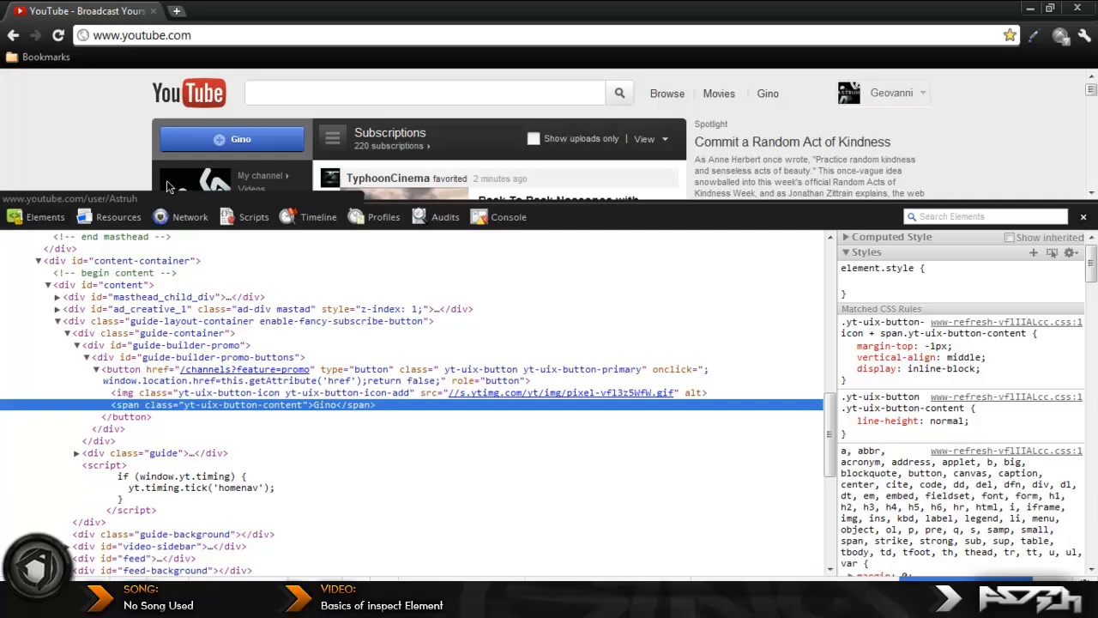
# Step: In Resources, expand the youtube.com frame's Images and preview the first 1.jpg
pyautogui.click(118, 216)
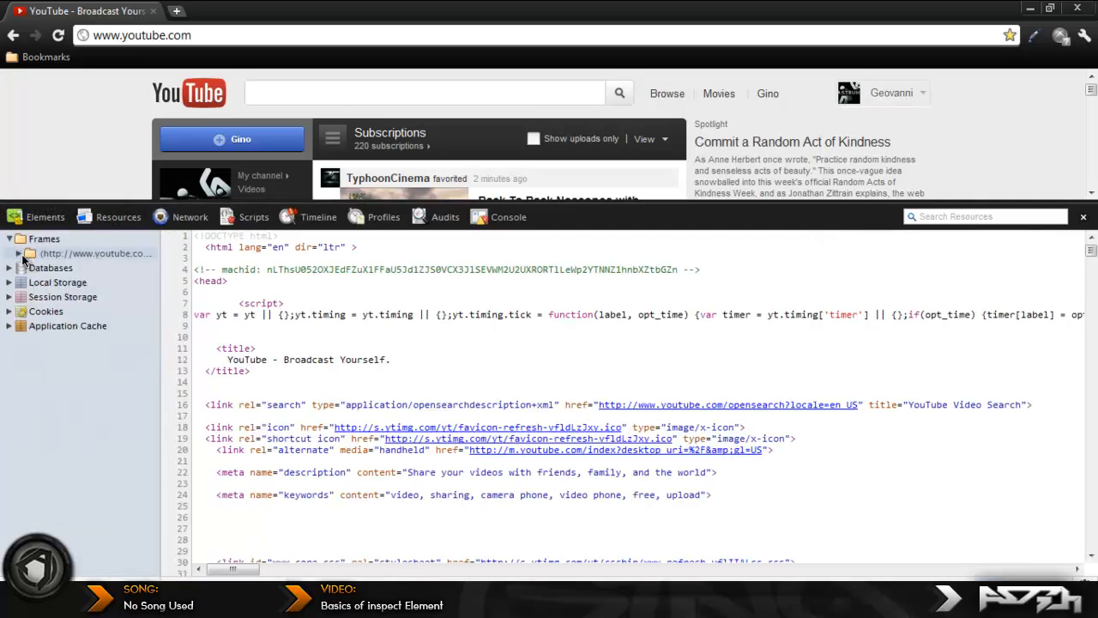
pyautogui.click(9, 238)
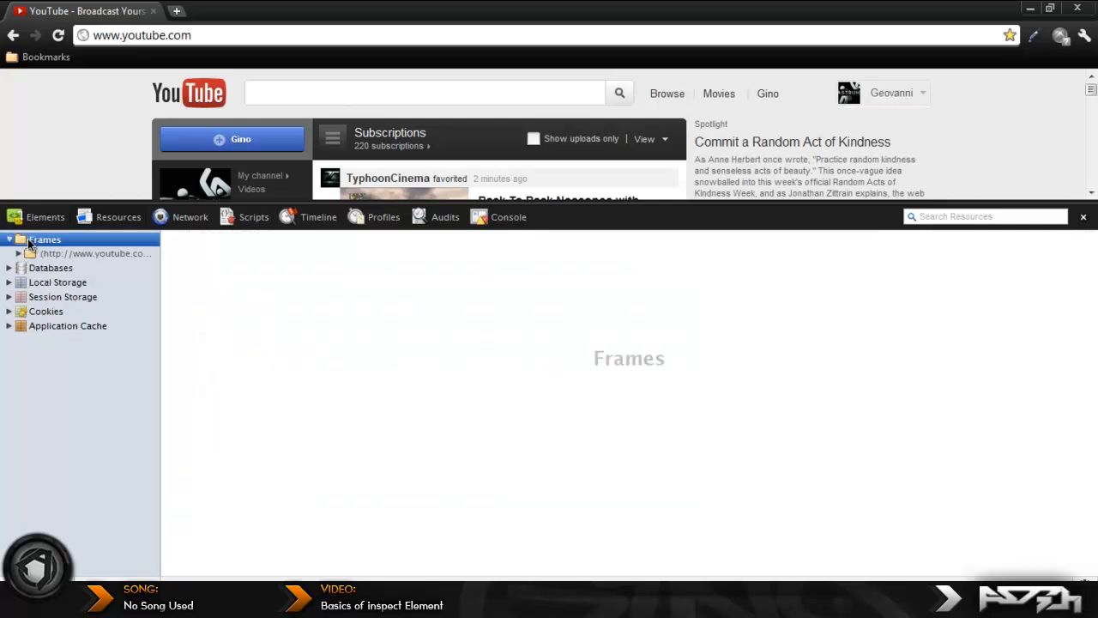
pyautogui.click(96, 254)
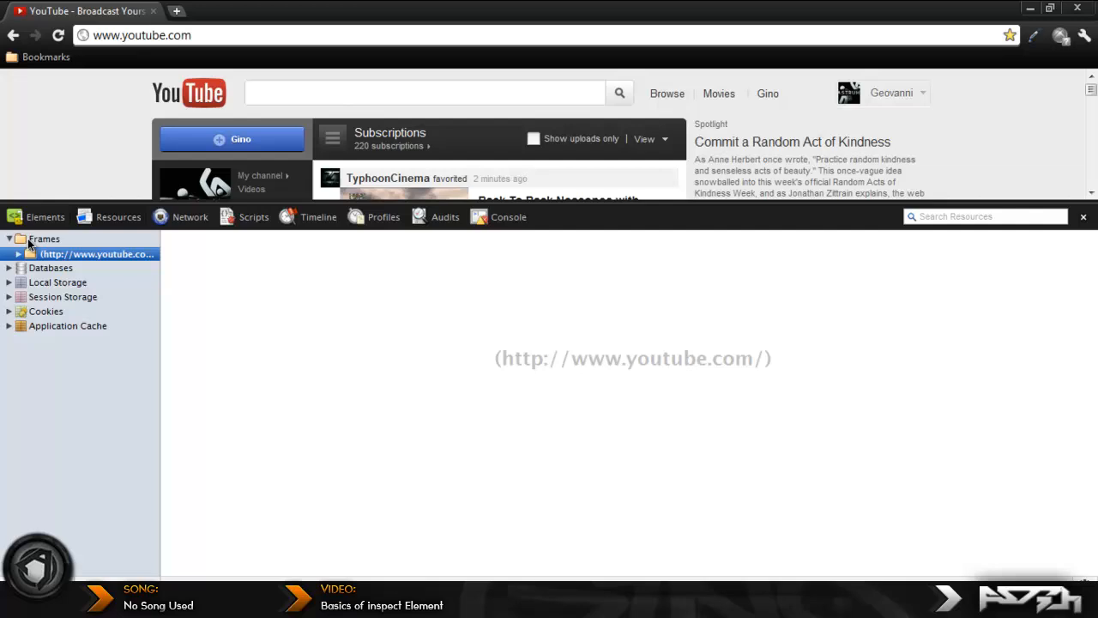
pyautogui.click(17, 254)
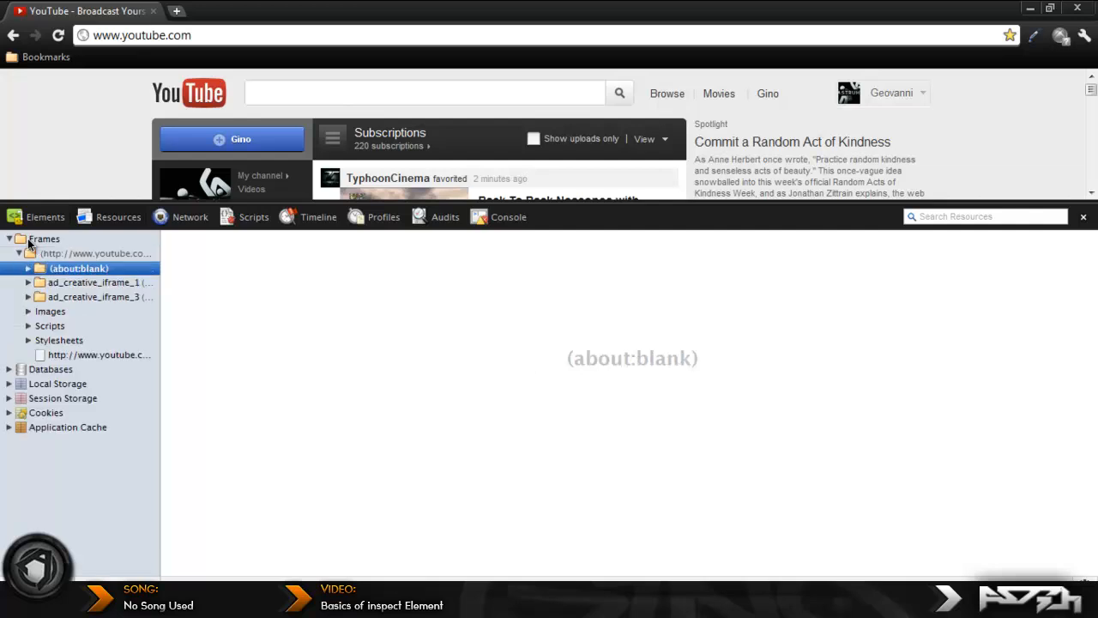
pyautogui.click(58, 340)
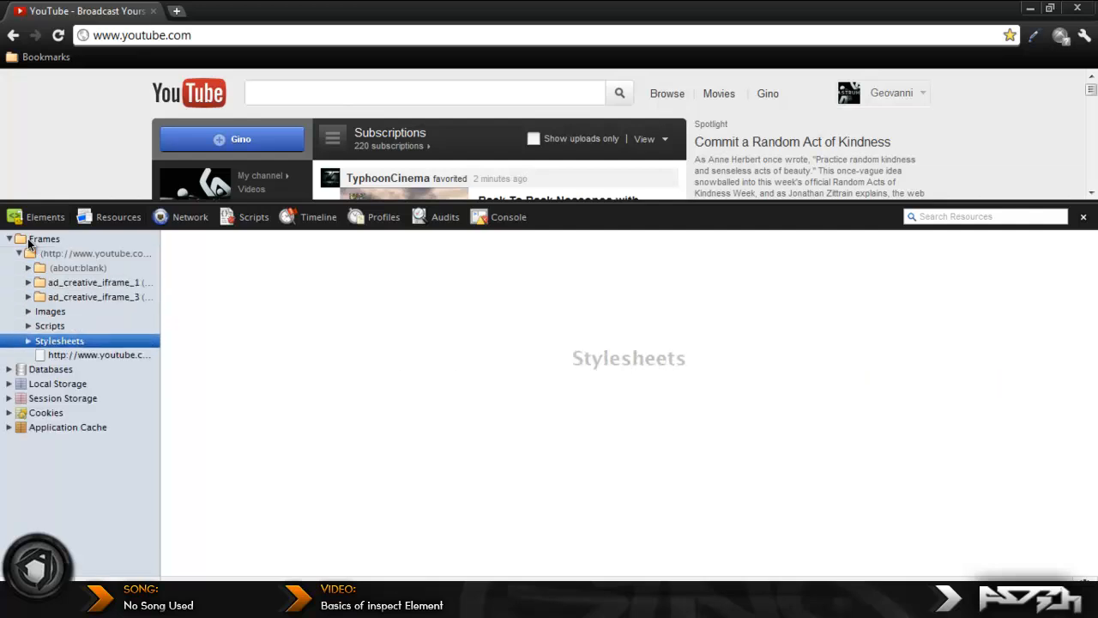
pyautogui.click(50, 311)
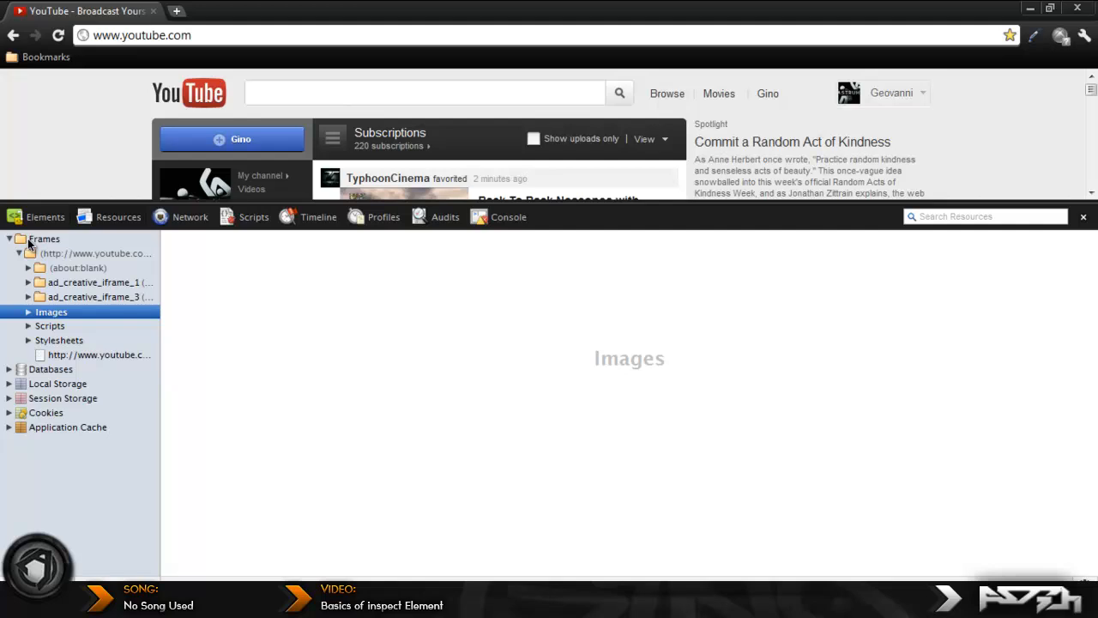
pyautogui.click(51, 312)
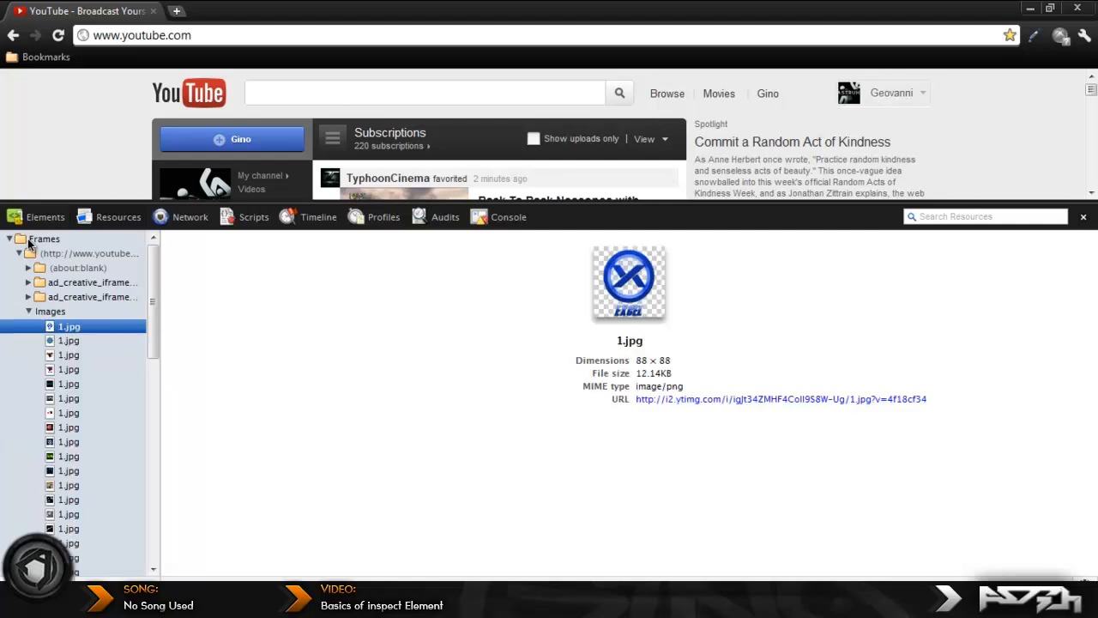
# Step: Select hqdefault.jpg in the Images list to preview the 480×360 thumbnail
pyautogui.click(69, 412)
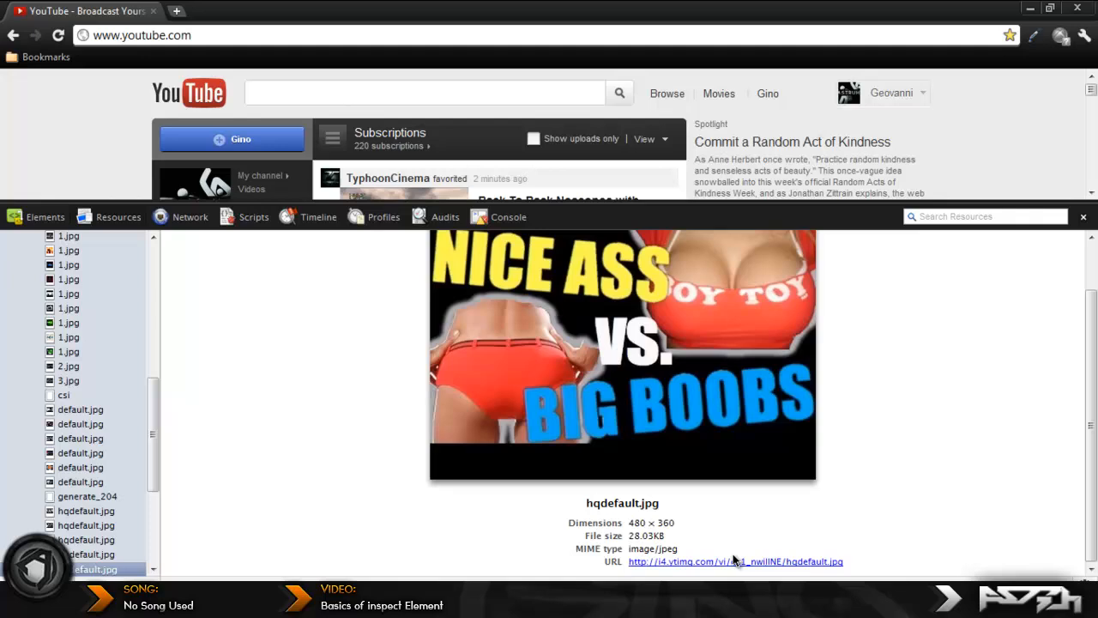
pyautogui.moveTo(687, 566)
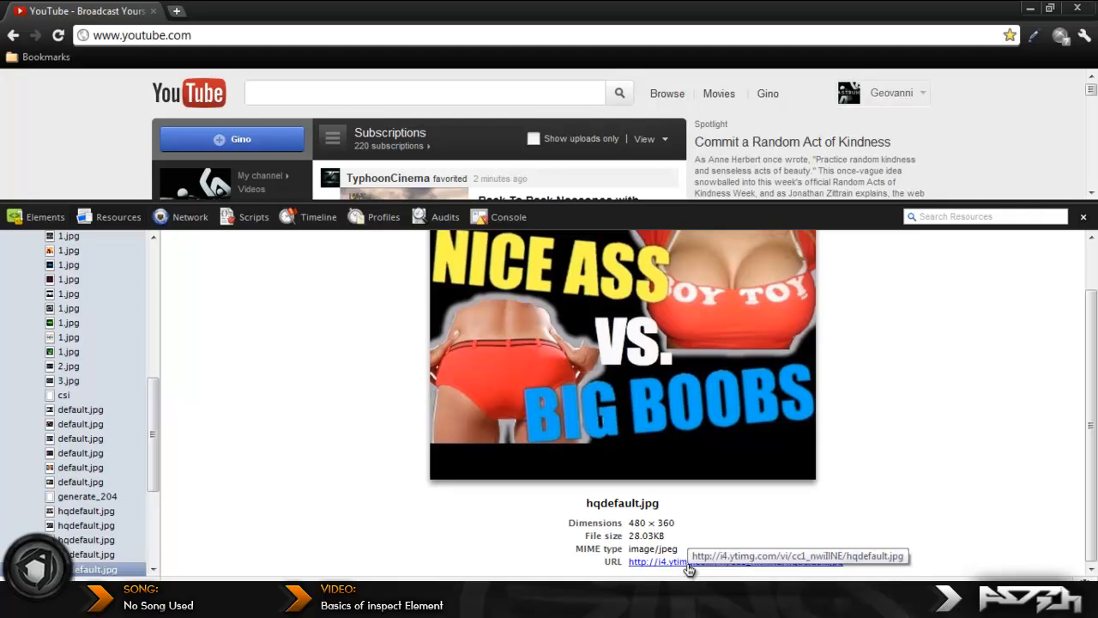
# Step: Open hqdefault.jpg in its own tab, save it to the desktop renamed BIG BOOBS.jpg
pyautogui.click(656, 561)
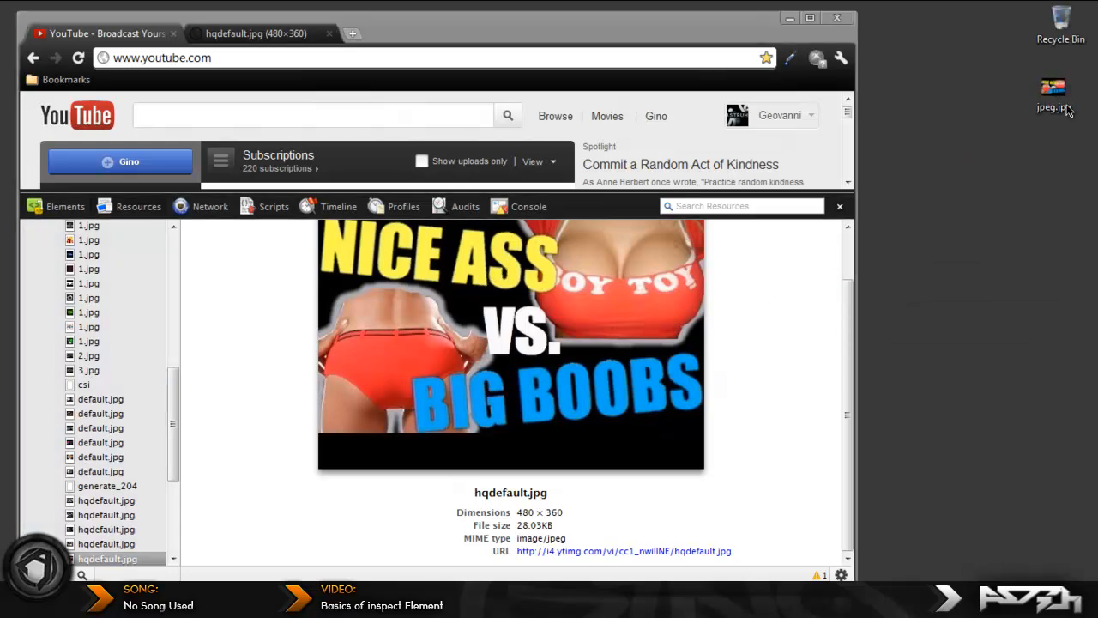
pyautogui.rightClick(1055, 95)
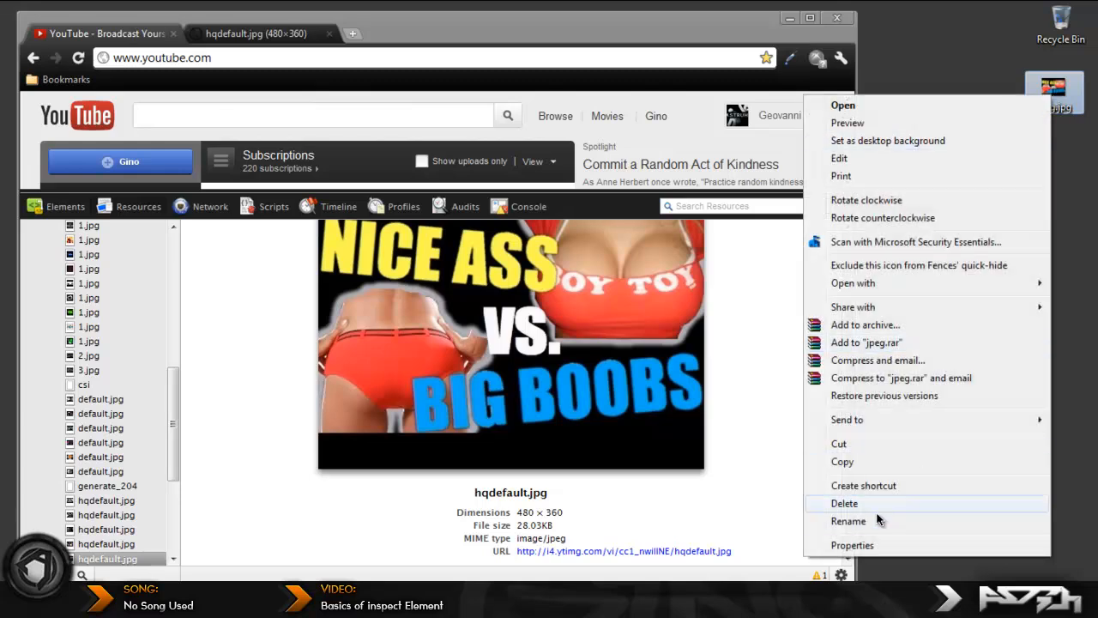
pyautogui.click(847, 521)
pyautogui.write('BIG BOOBS')
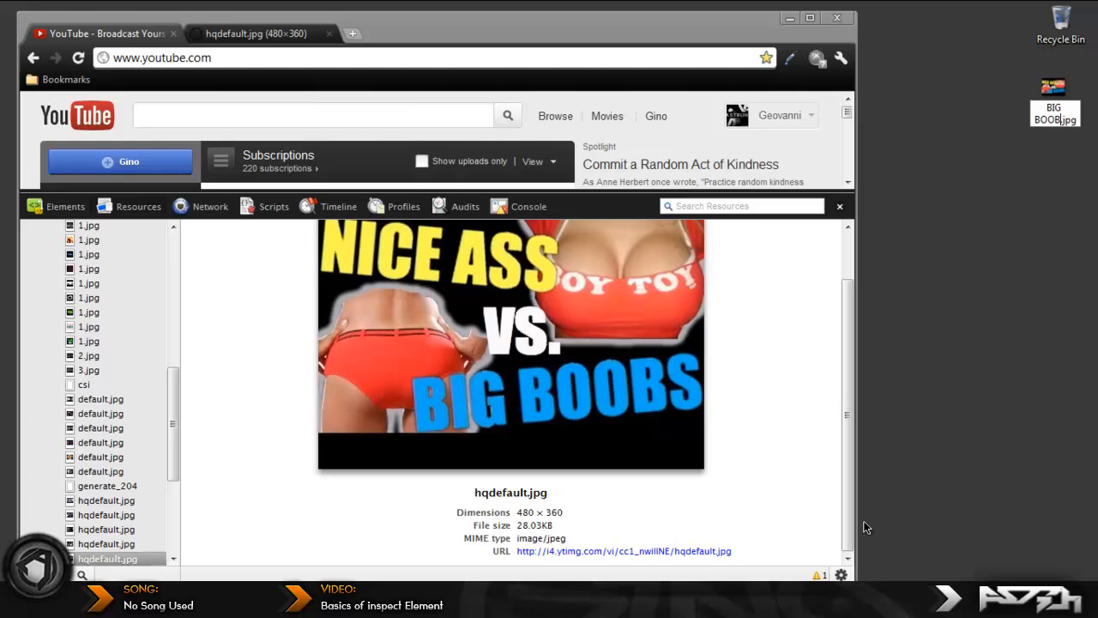
pyautogui.moveTo(535, 360)
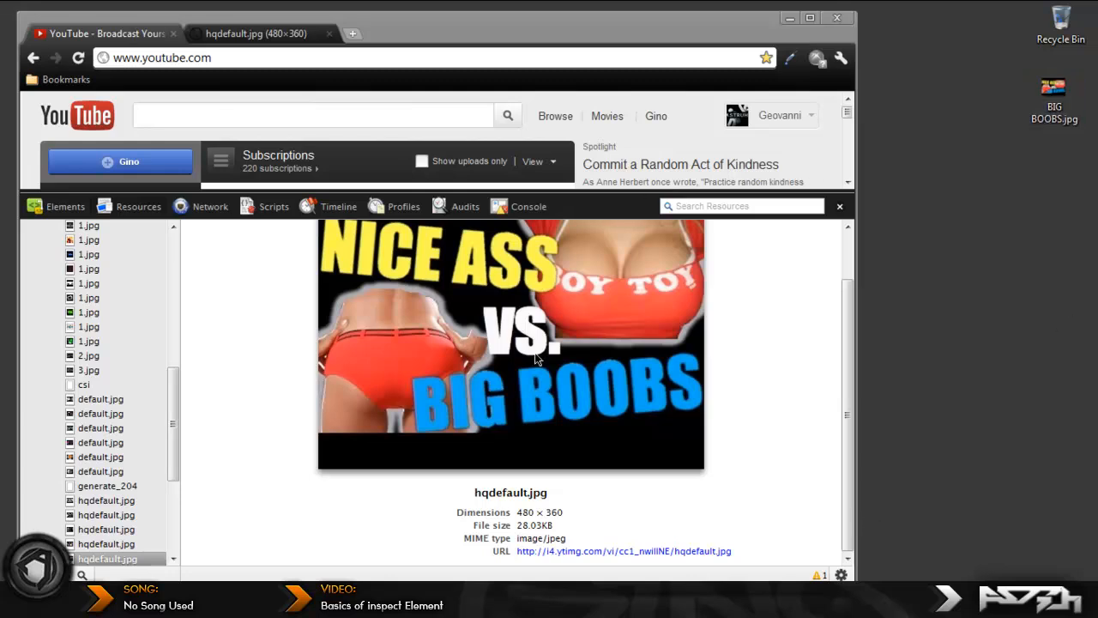
pyautogui.rightClick(535, 359)
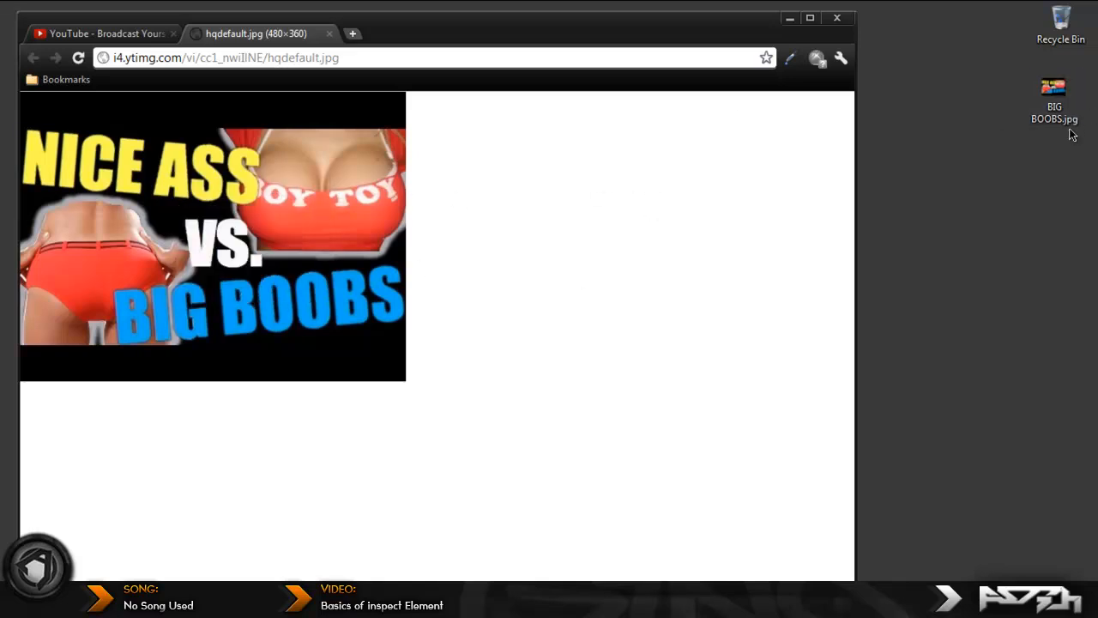
pyautogui.moveTo(330, 34)
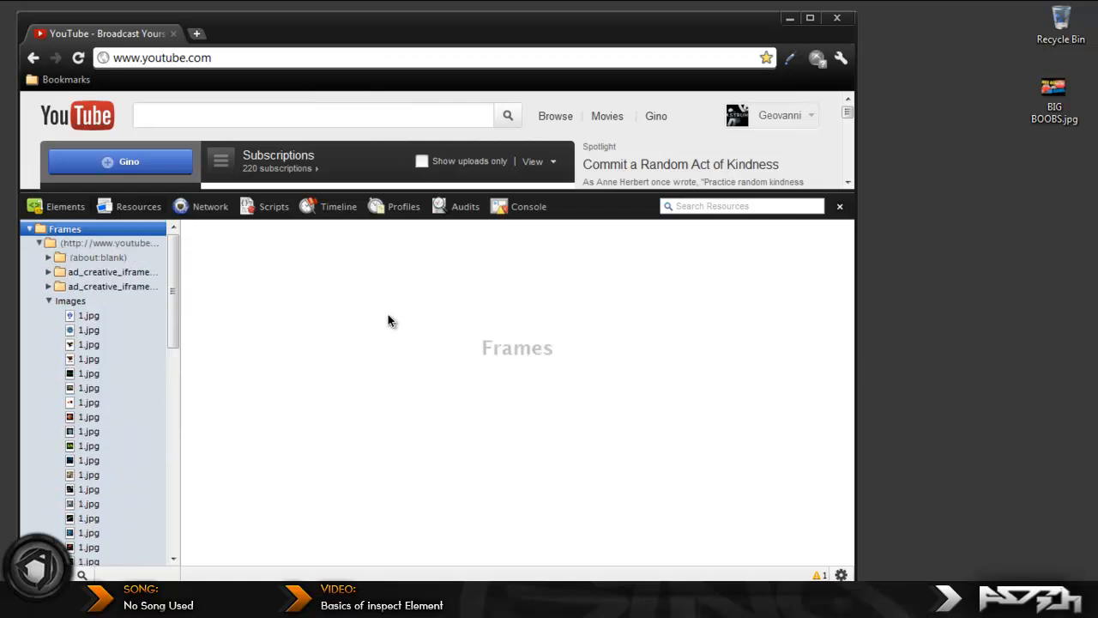
# Step: Drag the 88×88 Vexon 1.jpg preview to the desktop and rename it Vexon.png
pyautogui.click(89, 329)
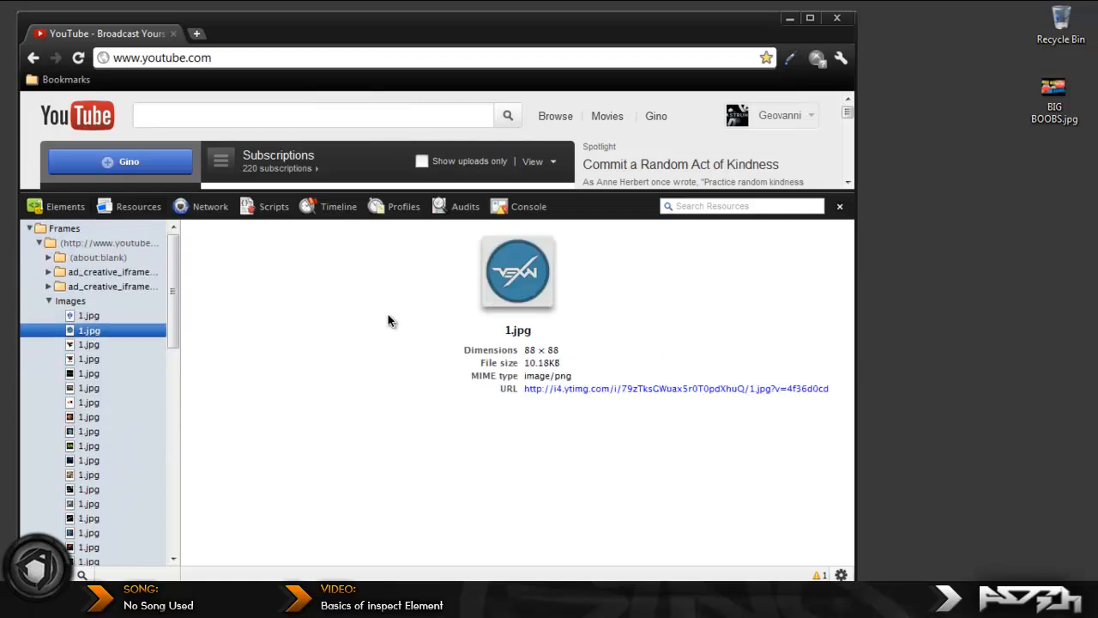
pyautogui.moveTo(518, 273); pyautogui.dragTo(940, 268)
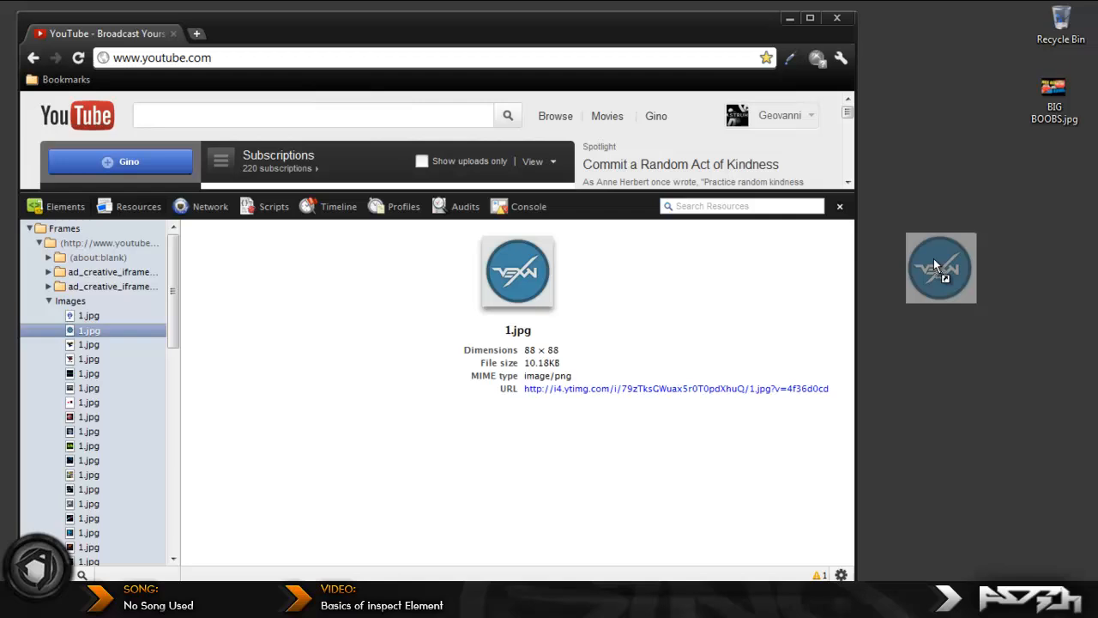
pyautogui.rightClick(940, 268)
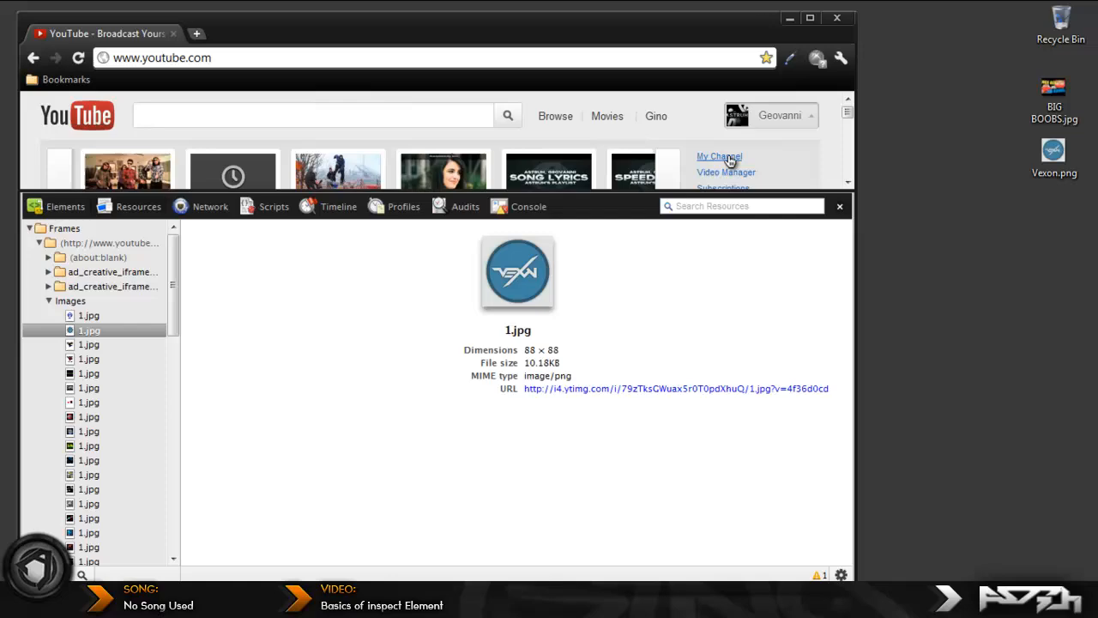
# Step: Go to the account's own YouTube channel page and inspect its code
pyautogui.click(839, 205)
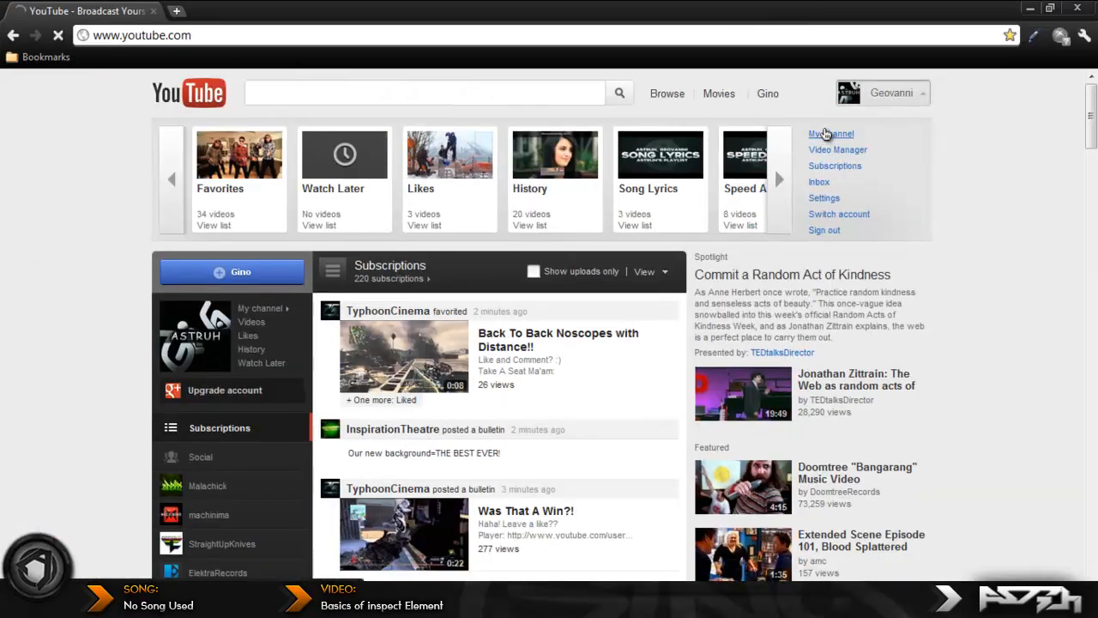
pyautogui.click(831, 134)
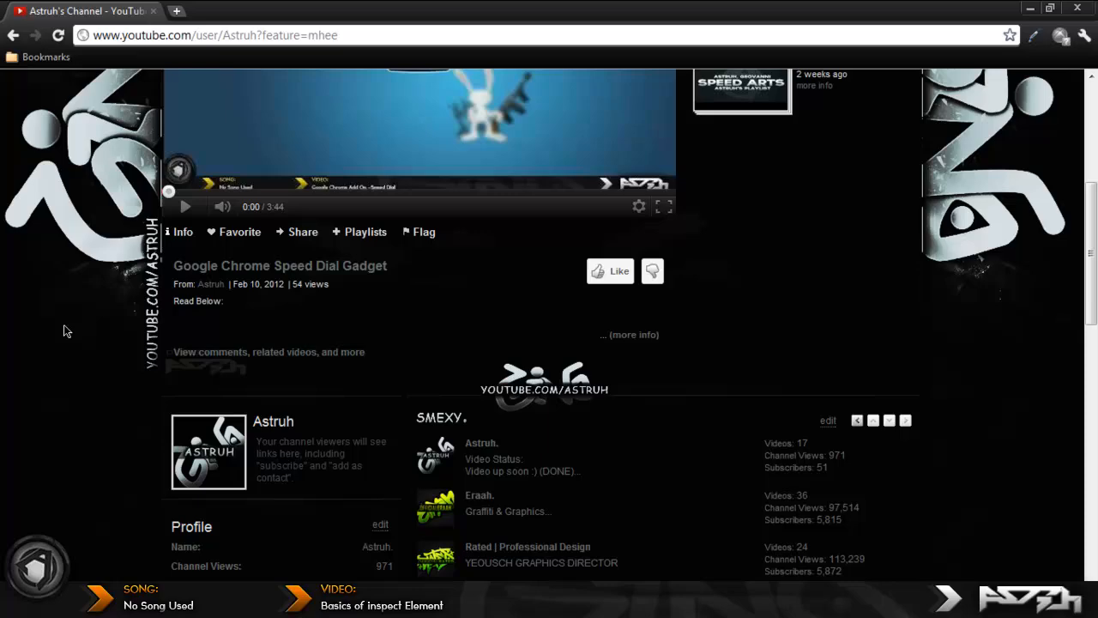
pyautogui.rightClick(107, 531)
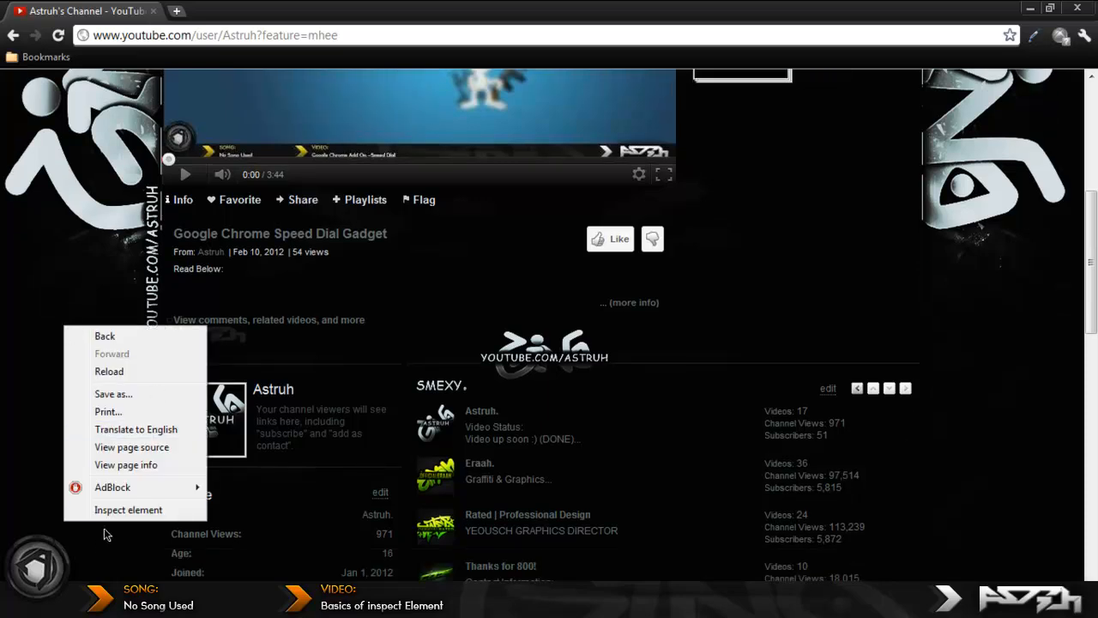
pyautogui.click(127, 508)
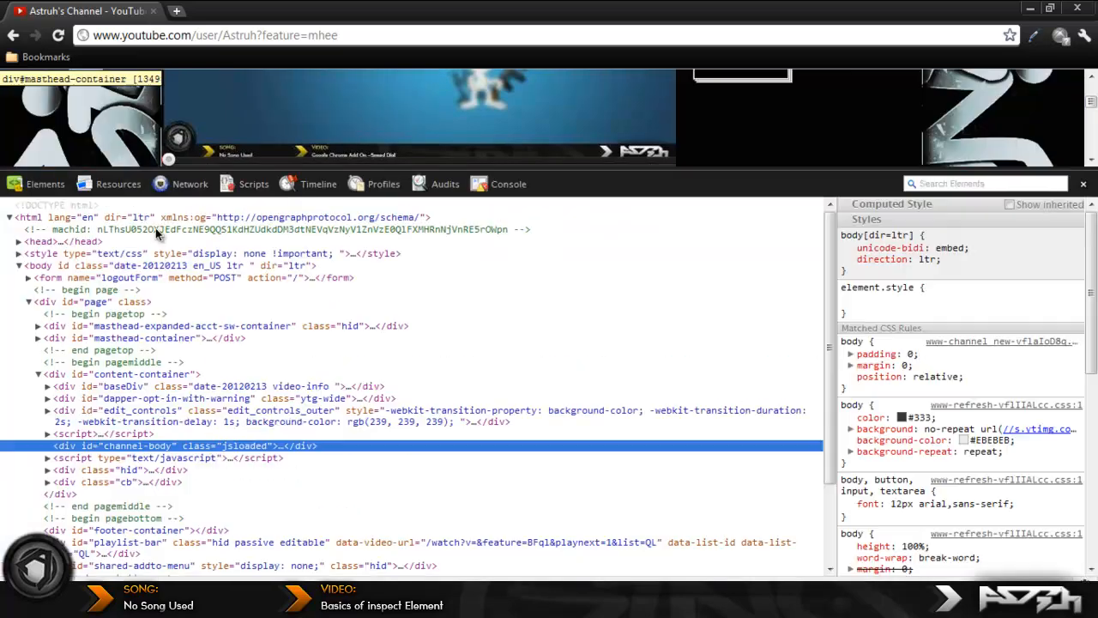
# Step: Preview the channel background image 130.jpg from the Resources images list
pyautogui.click(116, 184)
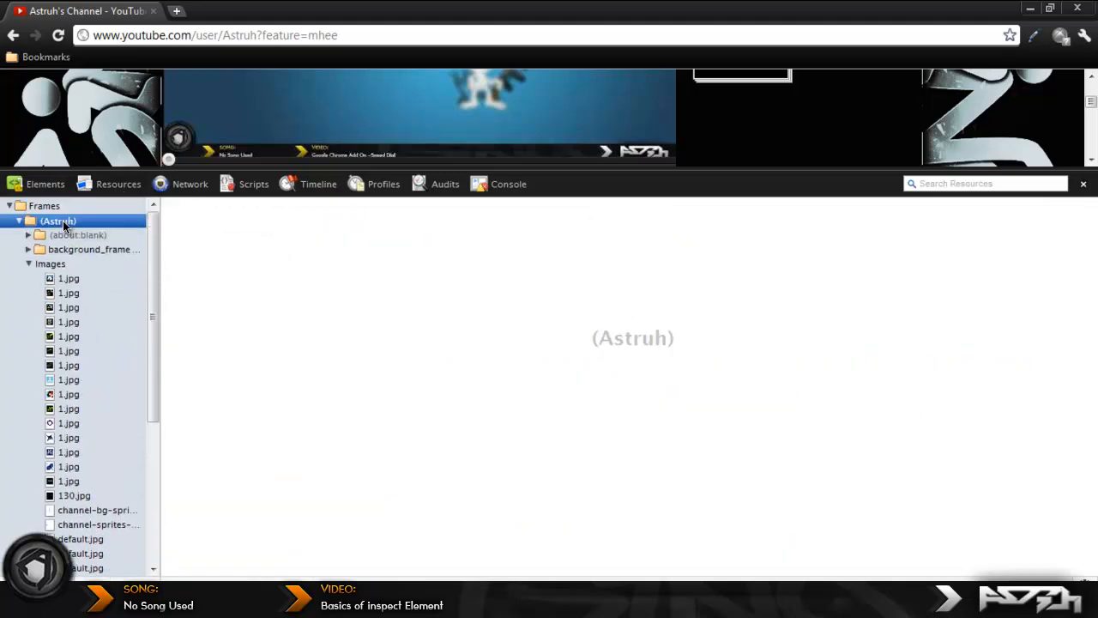
pyautogui.click(74, 496)
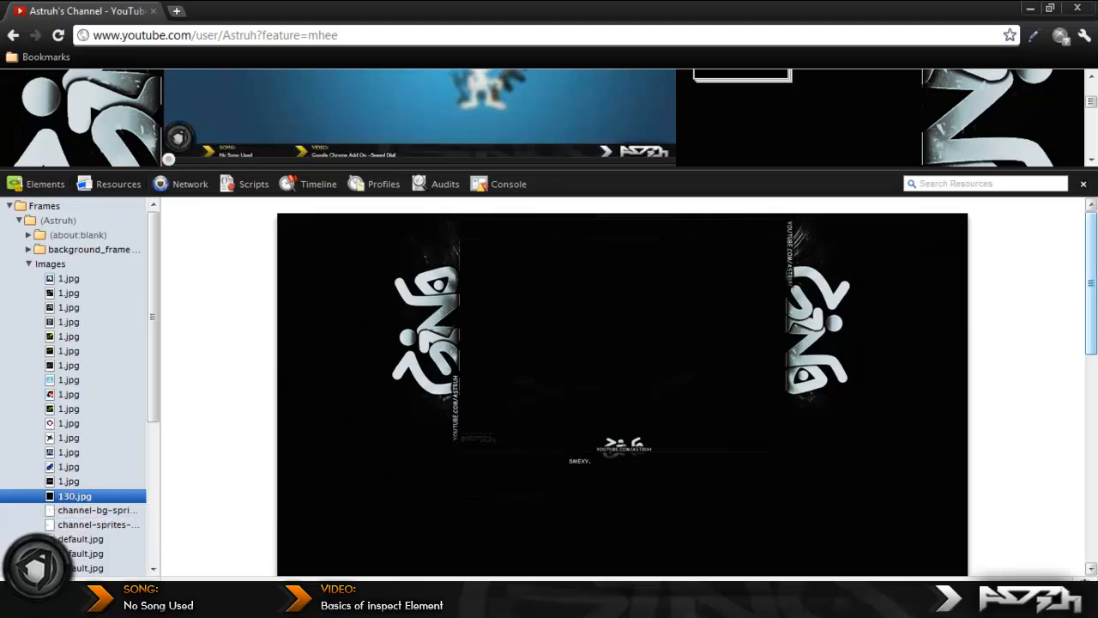
pyautogui.scroll(-3)
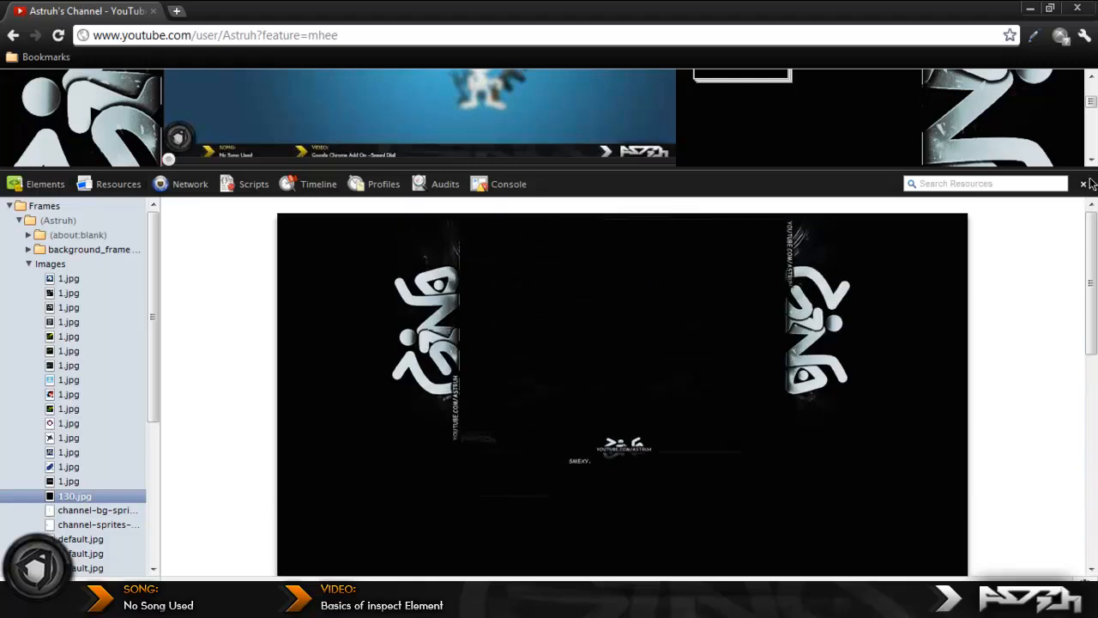
# Step: Close Developer Tools and follow the channel profile's Website link to the Carbonmade portfolio
pyautogui.click(1083, 183)
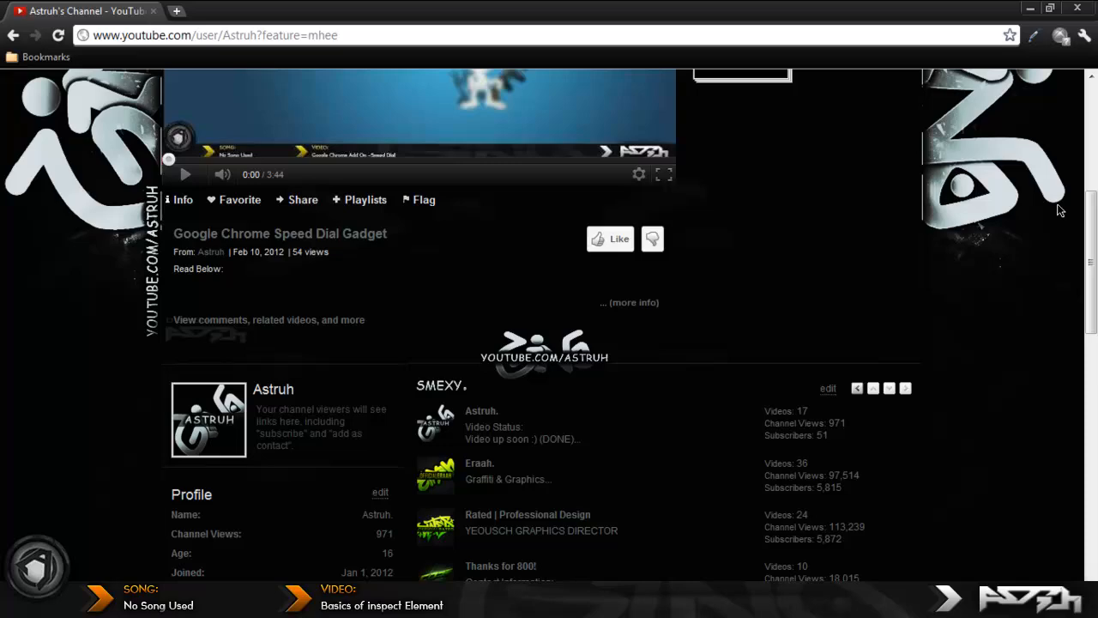
pyautogui.scroll(-3)
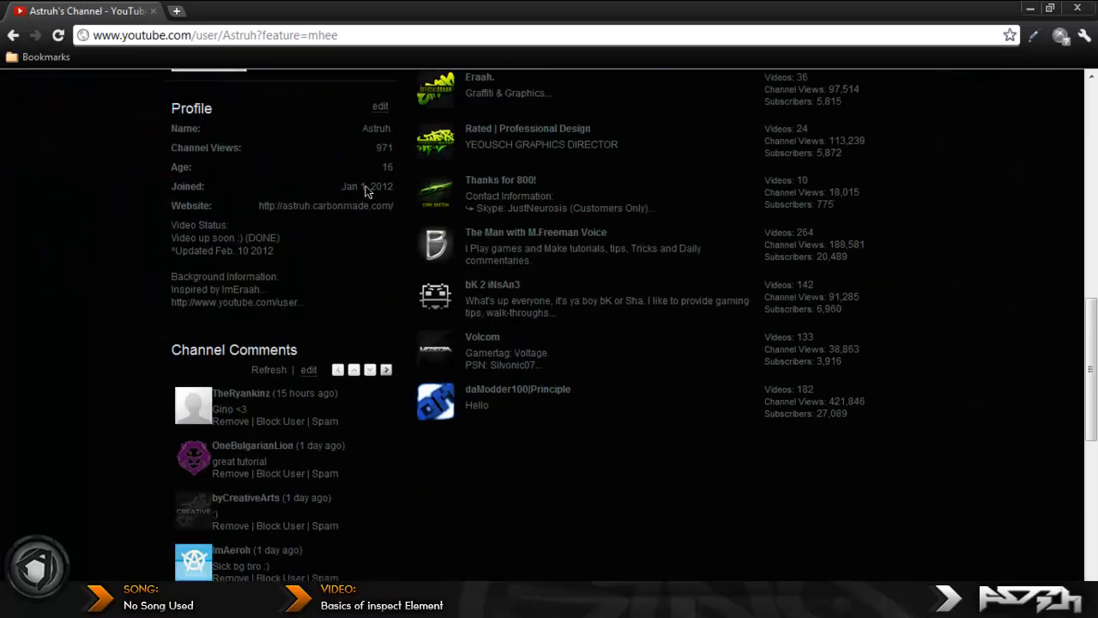
pyautogui.click(326, 206)
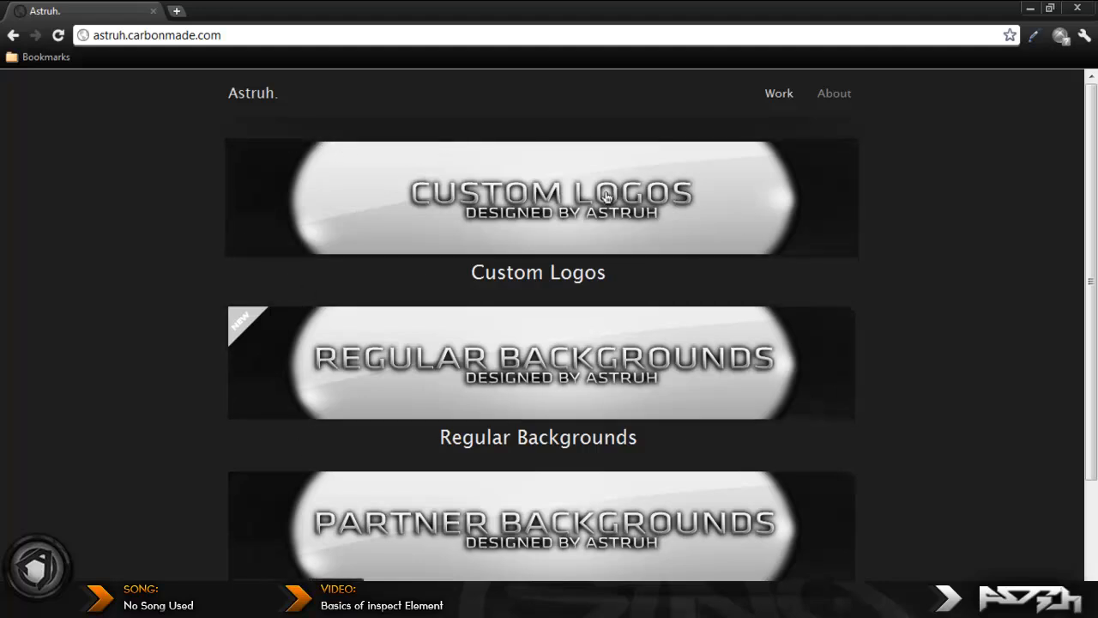
# Step: Browse the Custom Logos project gallery forward to the GINO logo
pyautogui.click(540, 197)
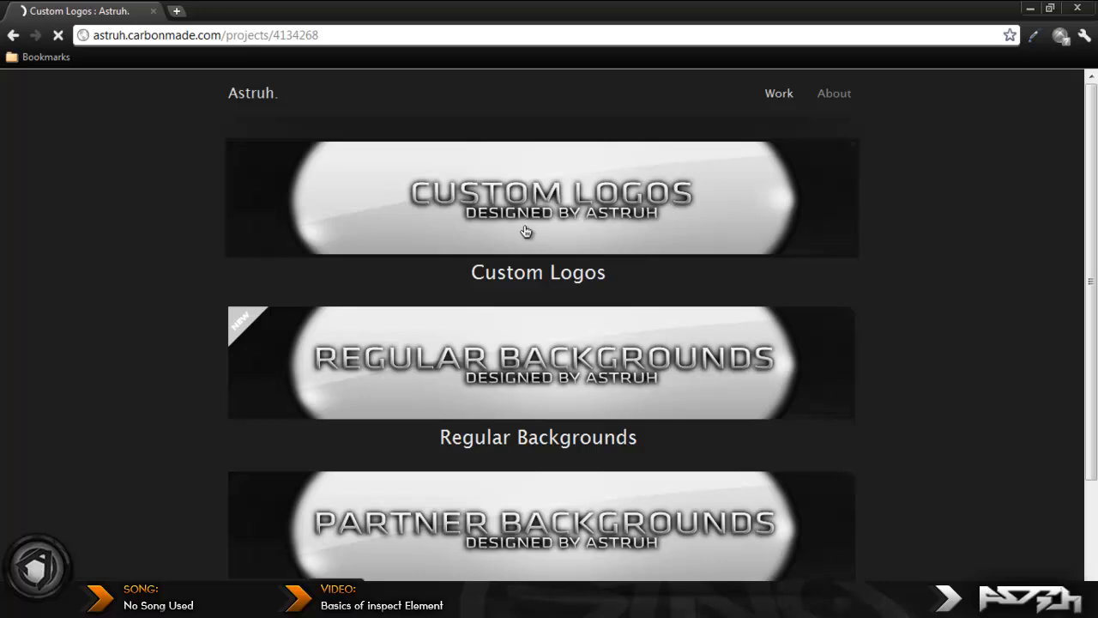
pyautogui.click(541, 197)
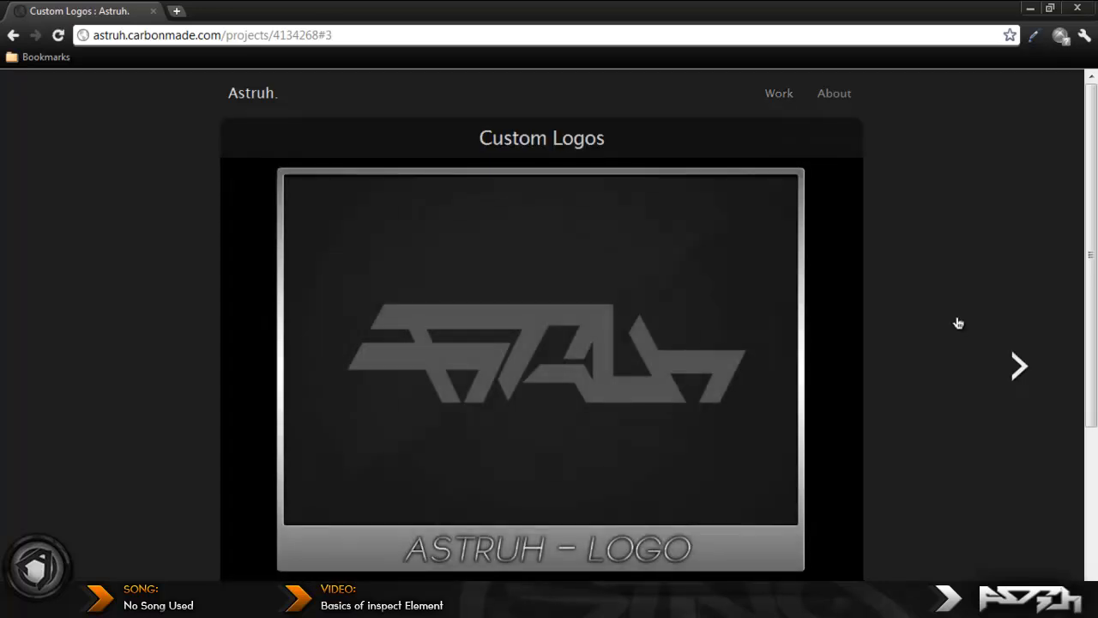
pyautogui.click(1019, 367)
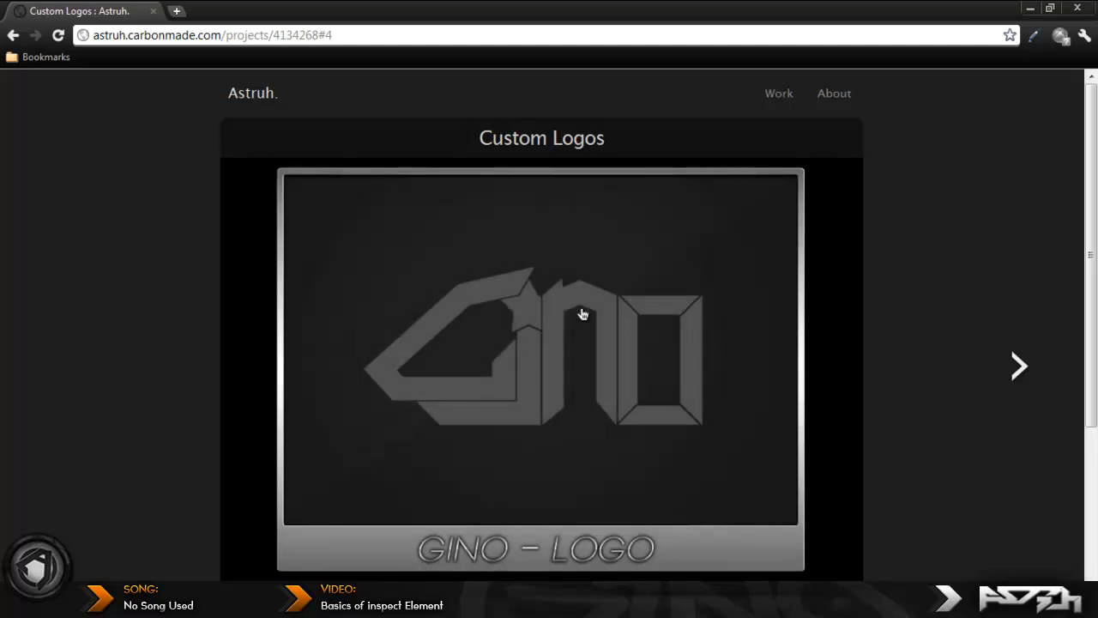
# Step: Inspect the portfolio page and view its list of loaded resources
pyautogui.rightClick(79, 347)
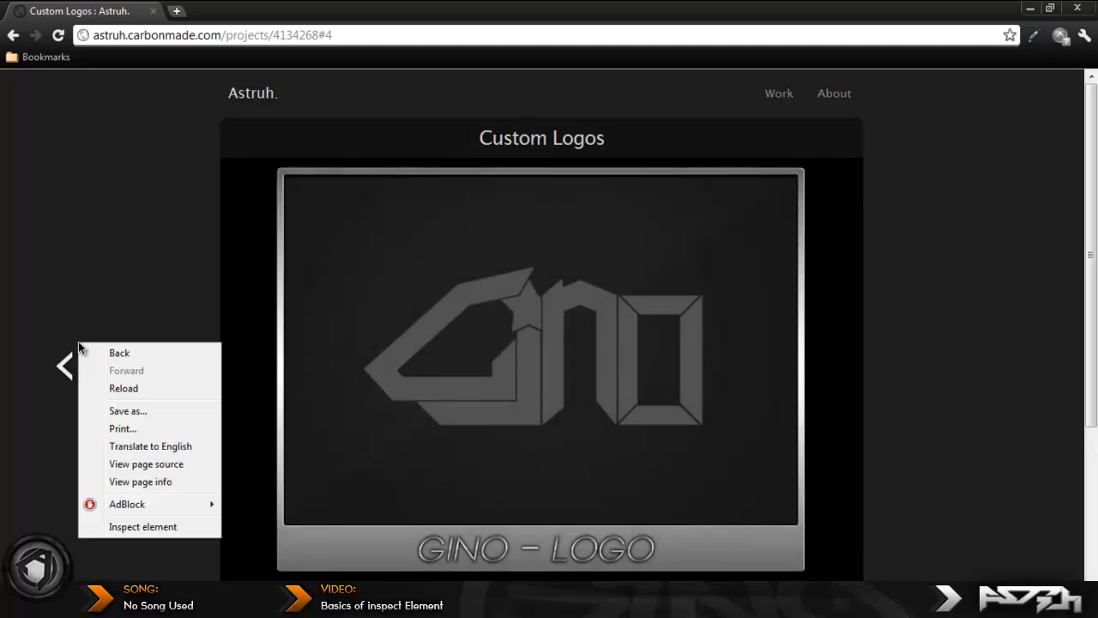
pyautogui.click(142, 525)
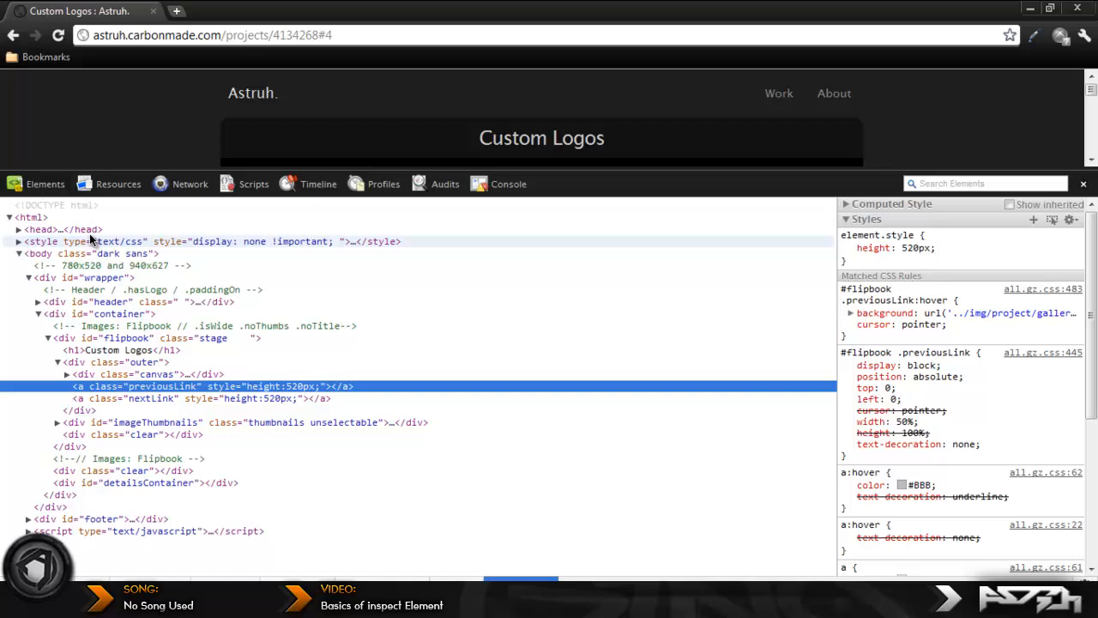
pyautogui.click(118, 183)
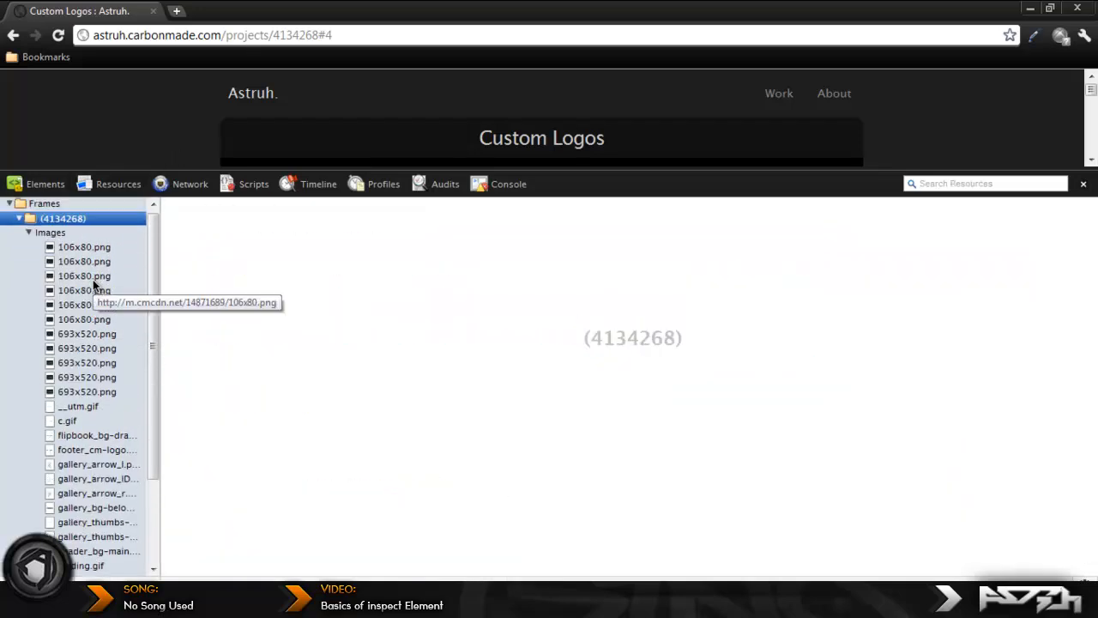
# Step: Preview the full-size 693x520 ASTRUH and GINO logo images, then close Developer Tools
pyautogui.click(85, 364)
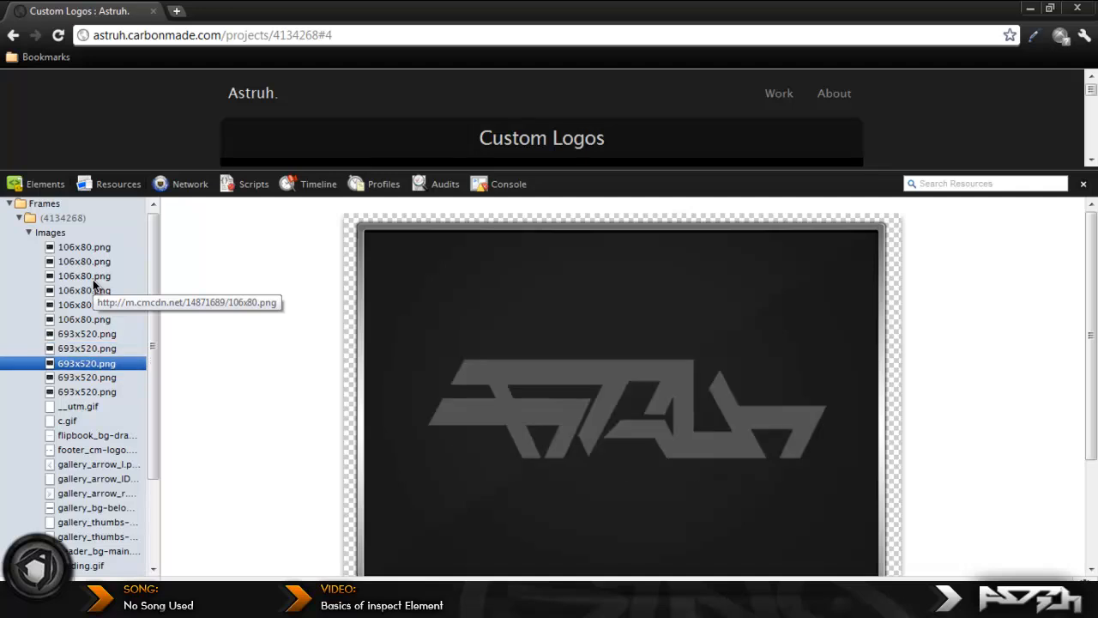
pyautogui.click(86, 348)
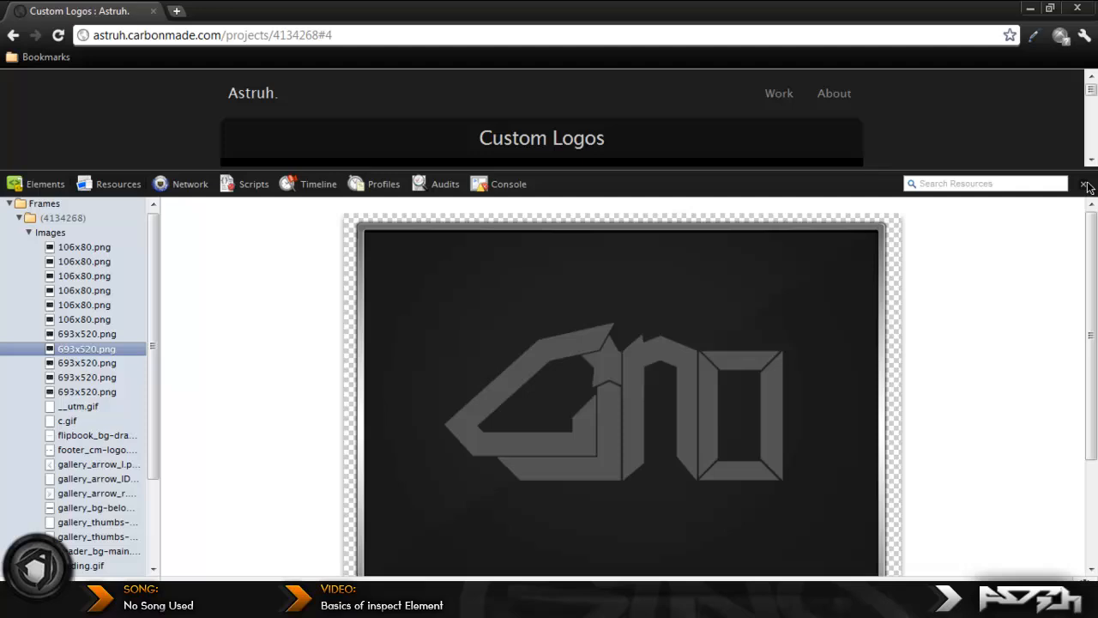
pyautogui.click(1088, 184)
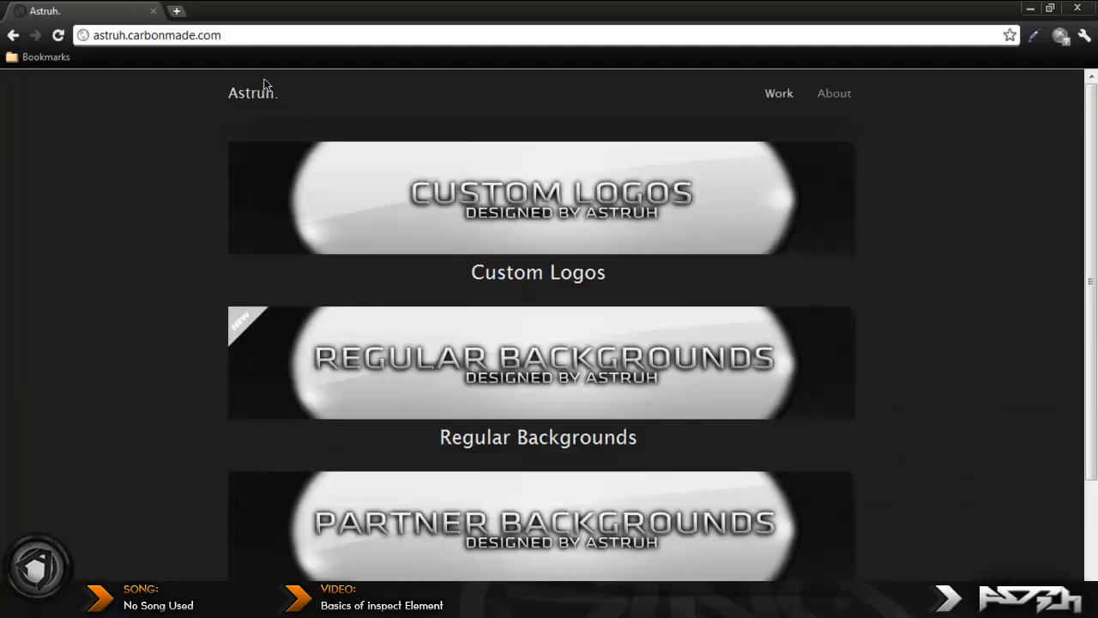
pyautogui.rightClick(250, 93)
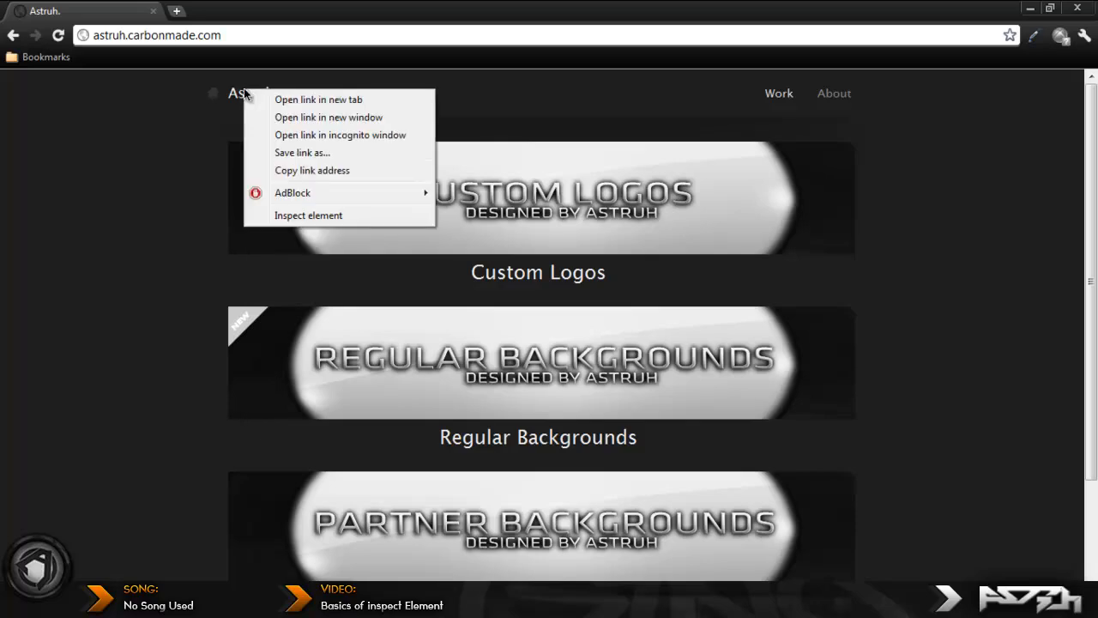
pyautogui.click(308, 214)
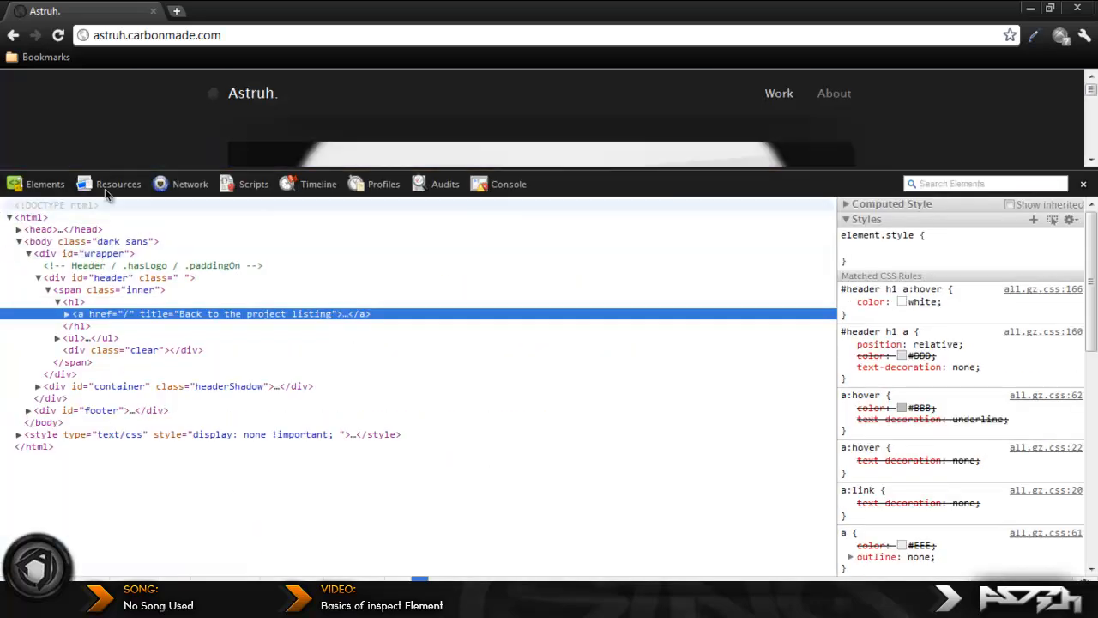
pyautogui.click(189, 184)
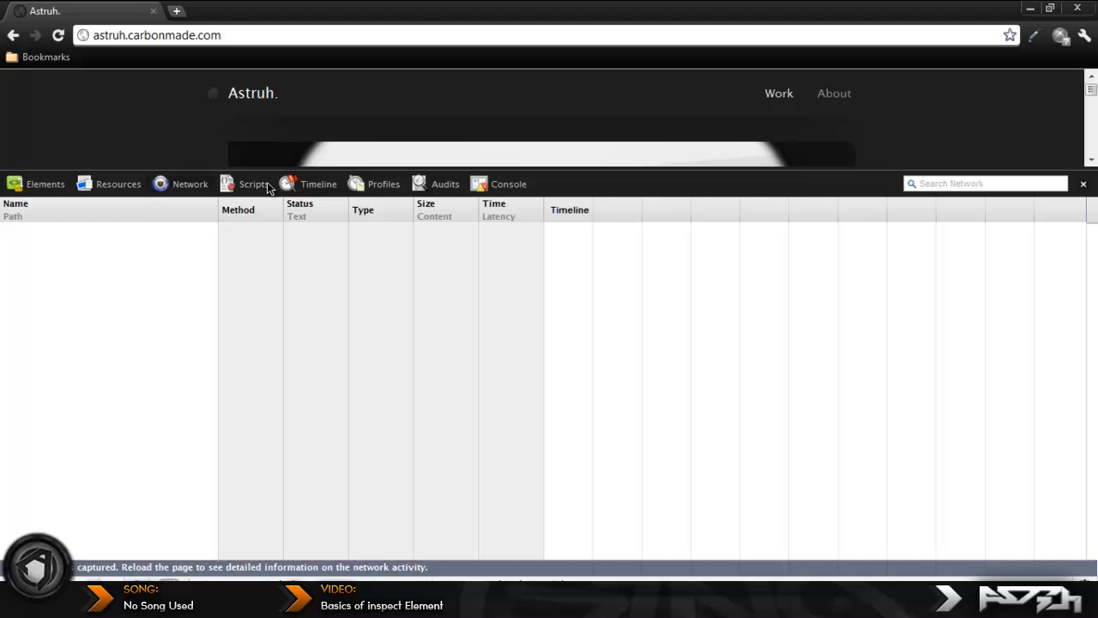
pyautogui.click(444, 184)
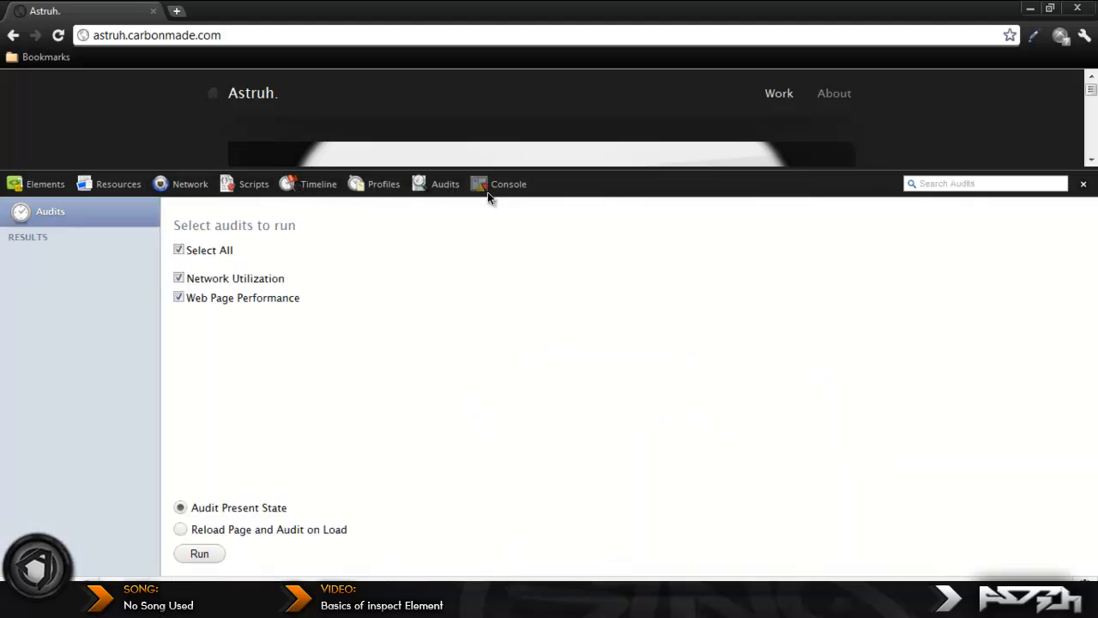
pyautogui.click(385, 183)
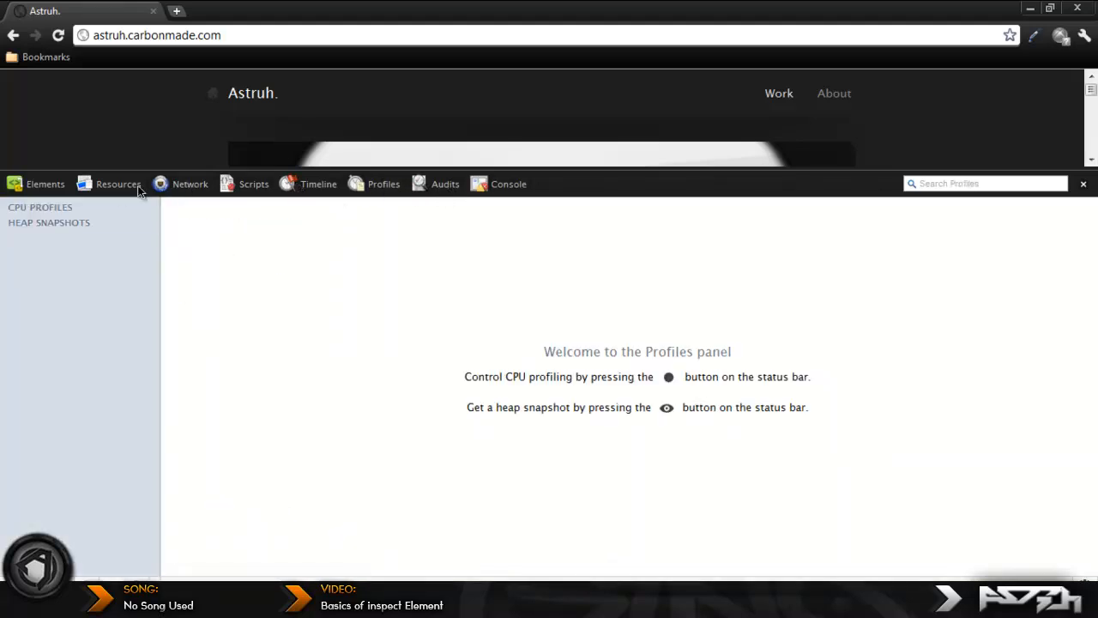
pyautogui.click(44, 184)
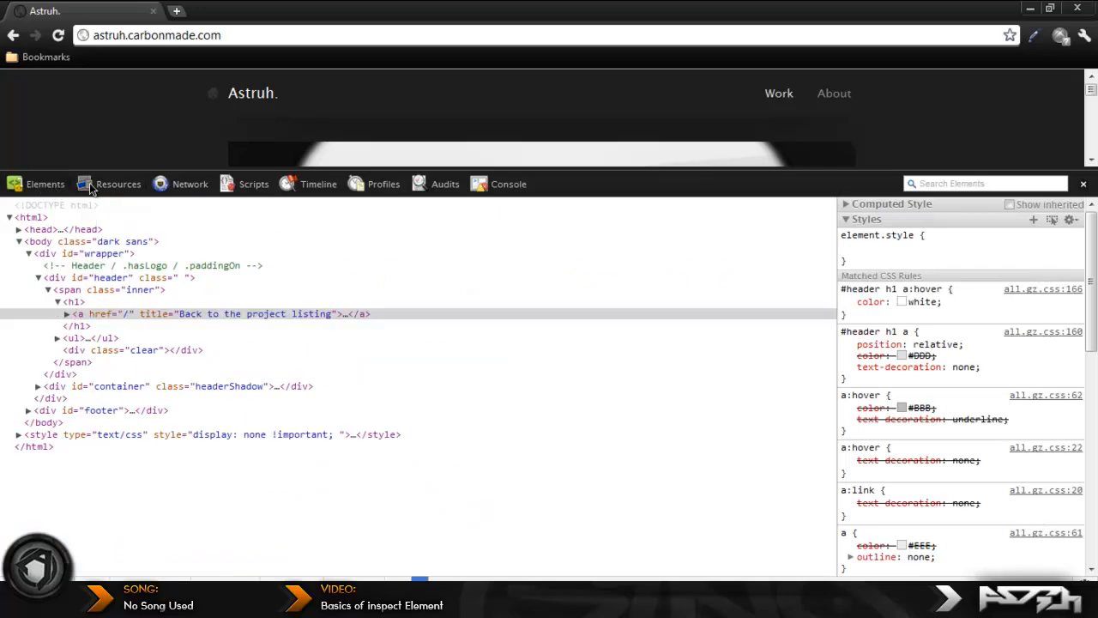
pyautogui.click(189, 183)
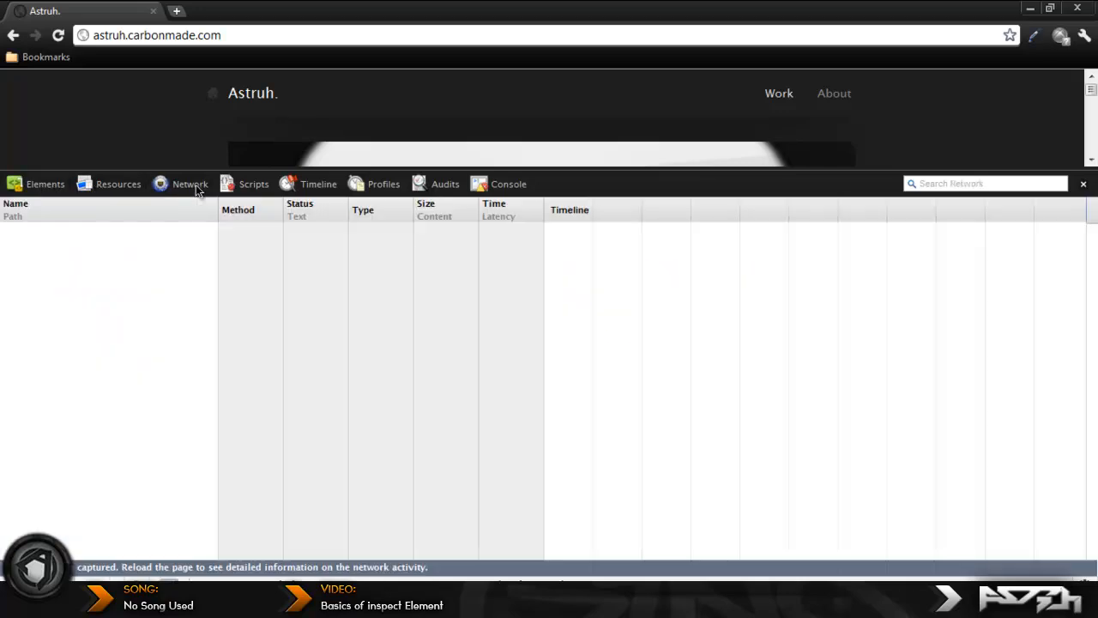
pyautogui.click(254, 184)
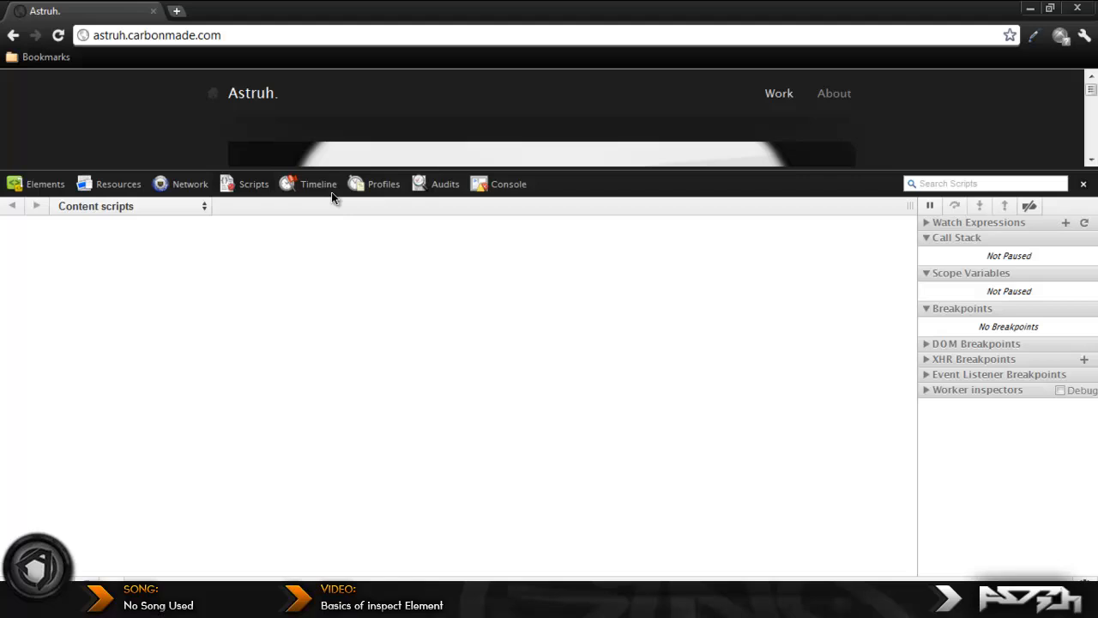
pyautogui.click(446, 183)
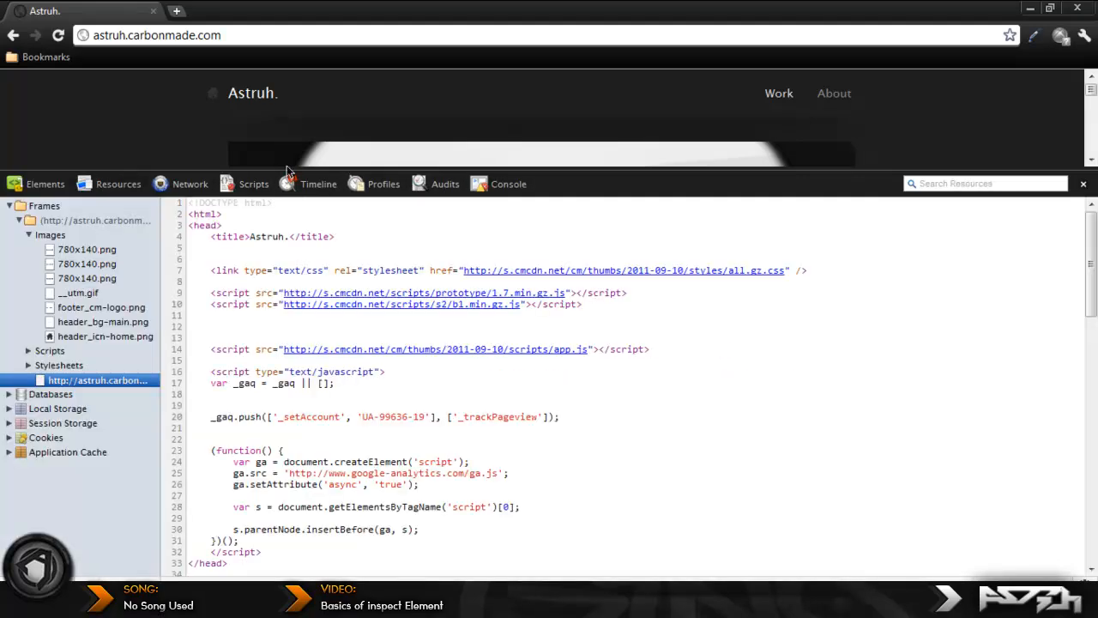
pyautogui.click(1083, 183)
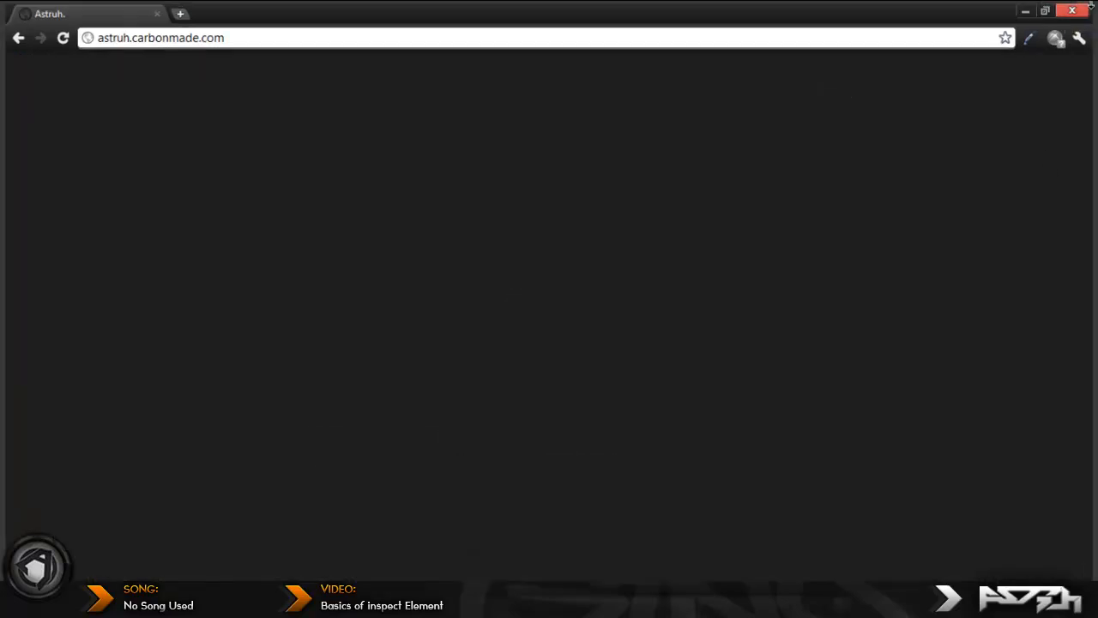
# Step: Minimize Chrome to leave the desktop wallpaper showing
pyautogui.click(1070, 11)
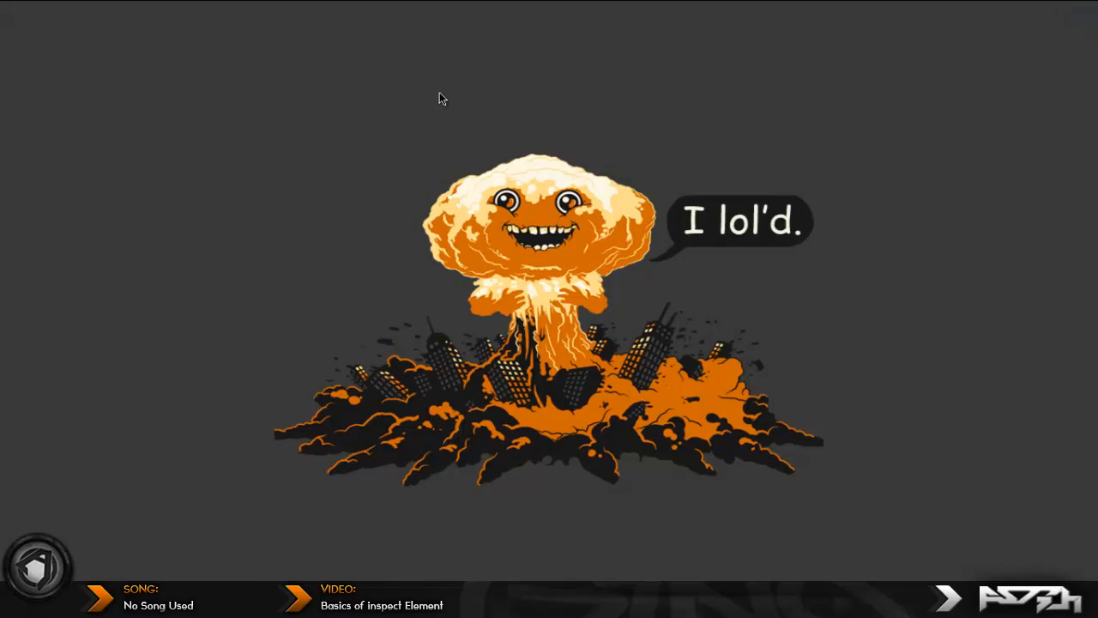
pyautogui.moveTo(912, 378)
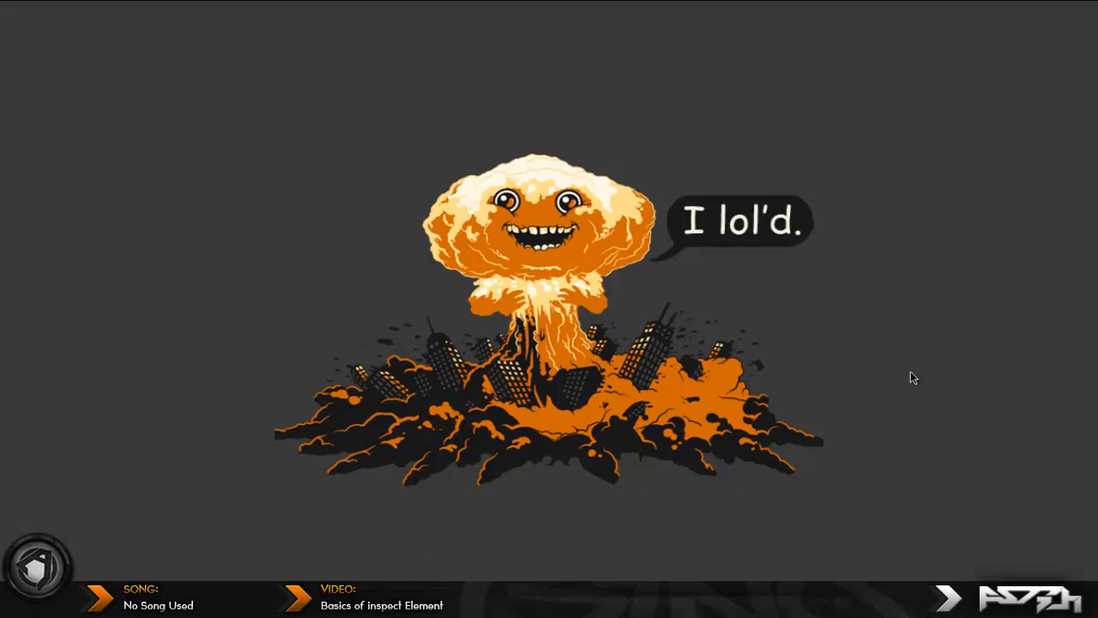
pyautogui.moveTo(453, 264)
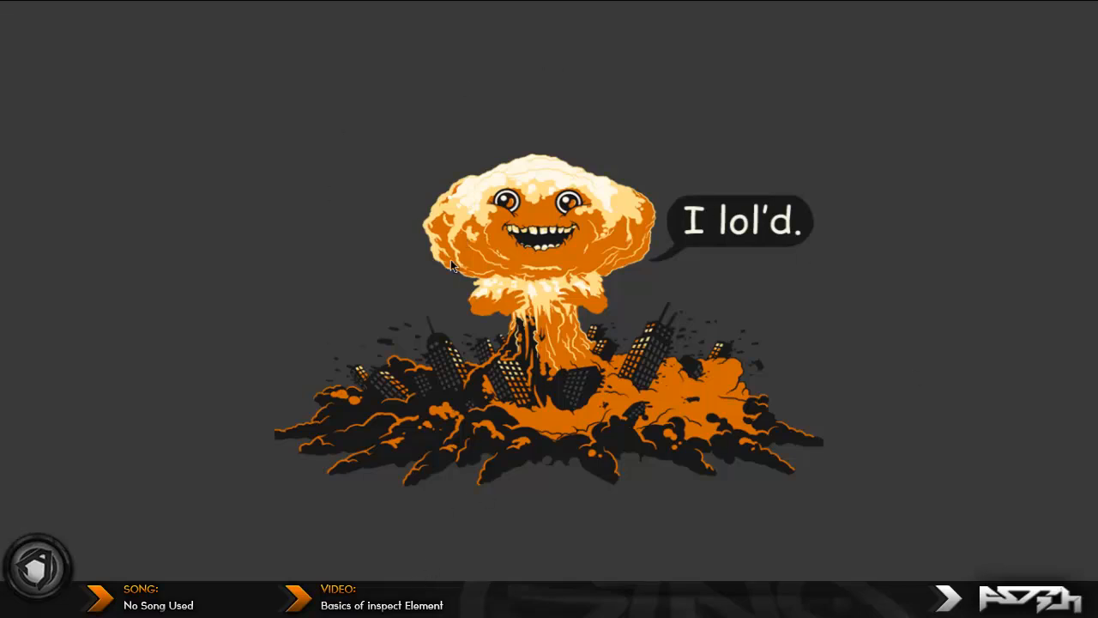